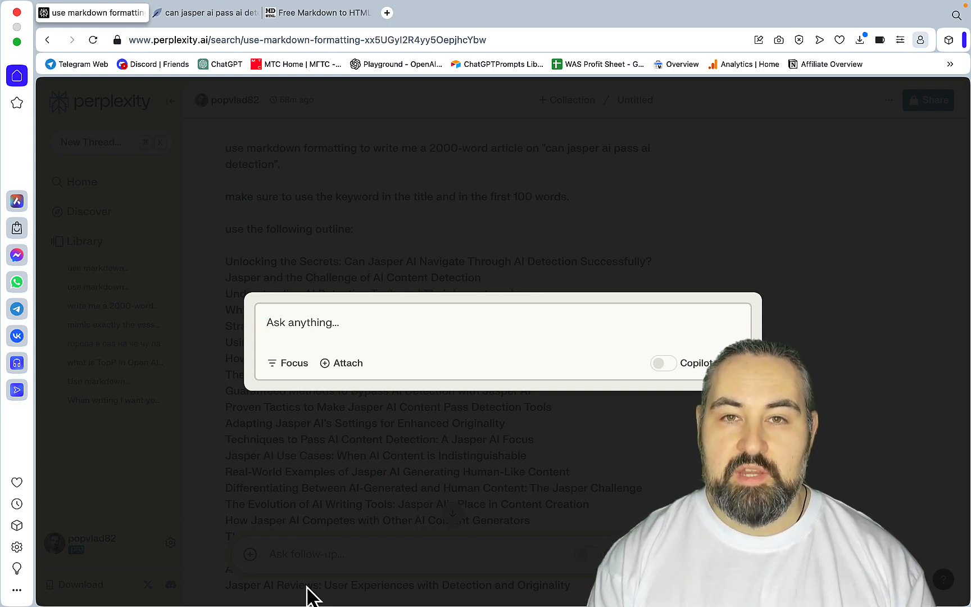
Check the Pro AI Model setting in account settings, then start a New Thread.
click(327, 322)
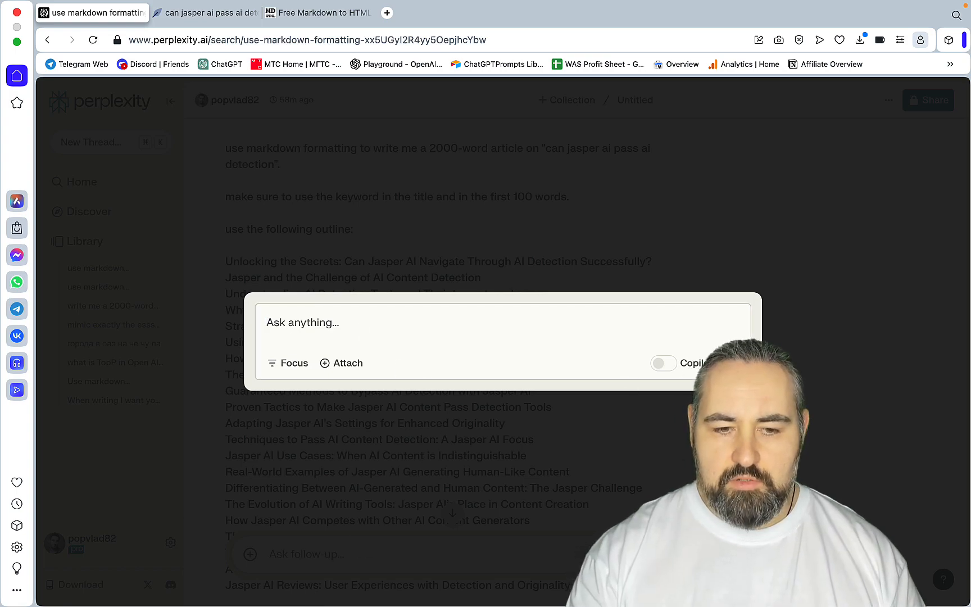
click(171, 543)
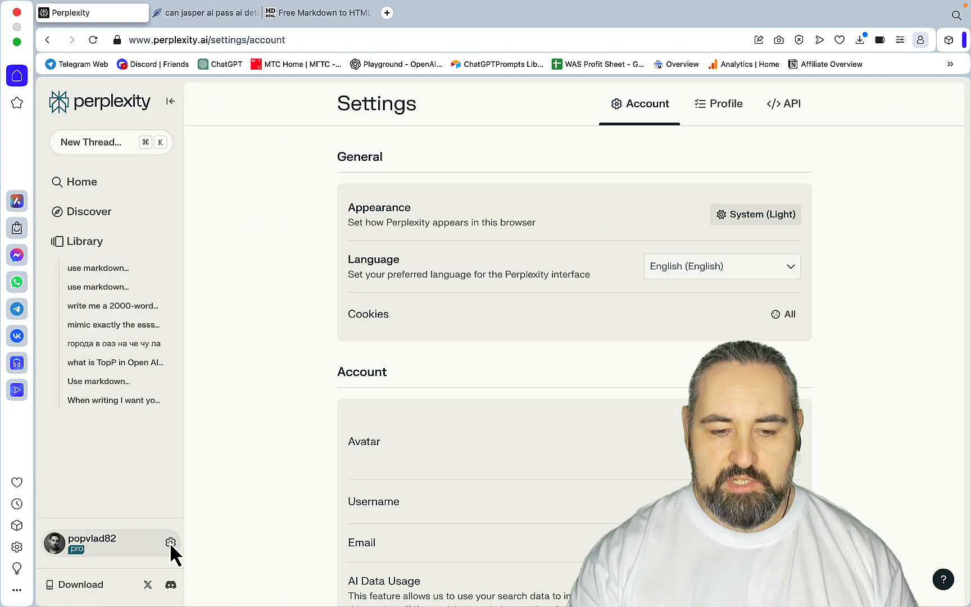
scroll(down, 3)
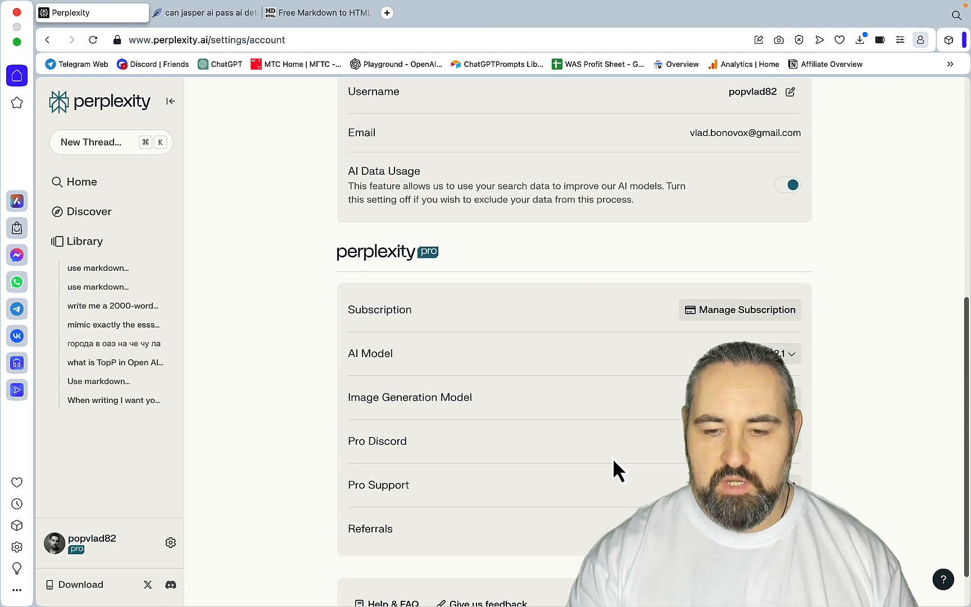
click(785, 354)
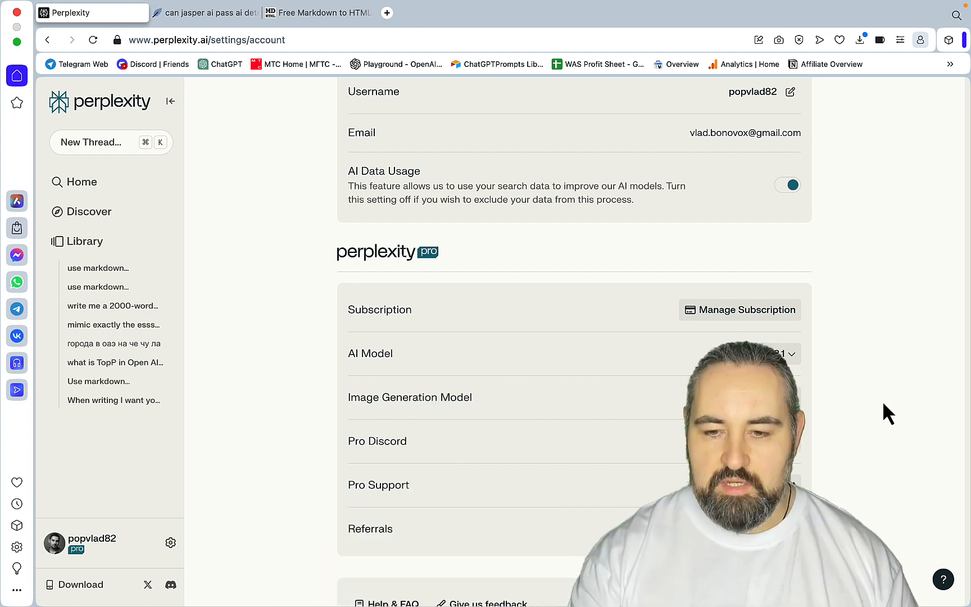
mouse_move(859, 396)
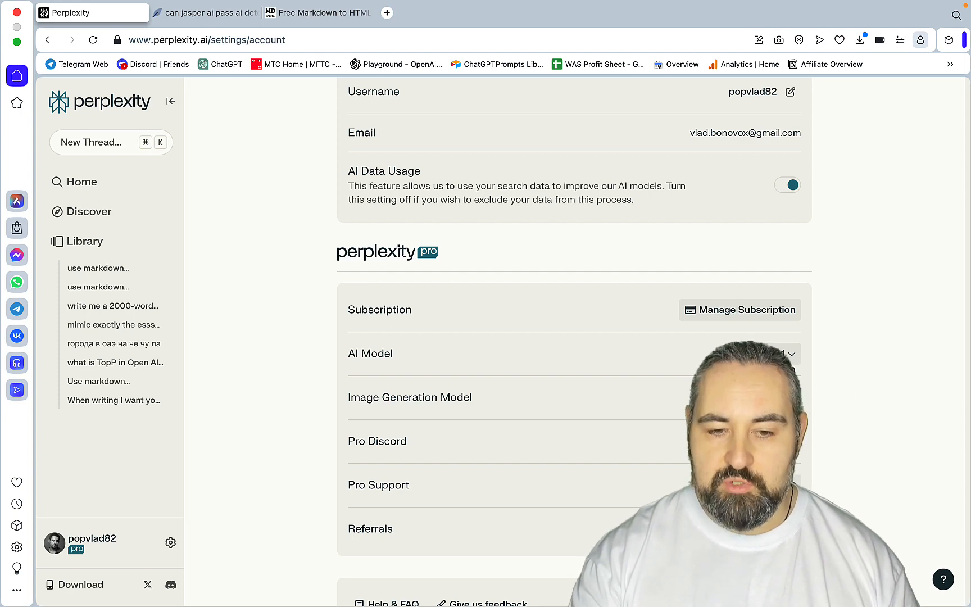
click(92, 143)
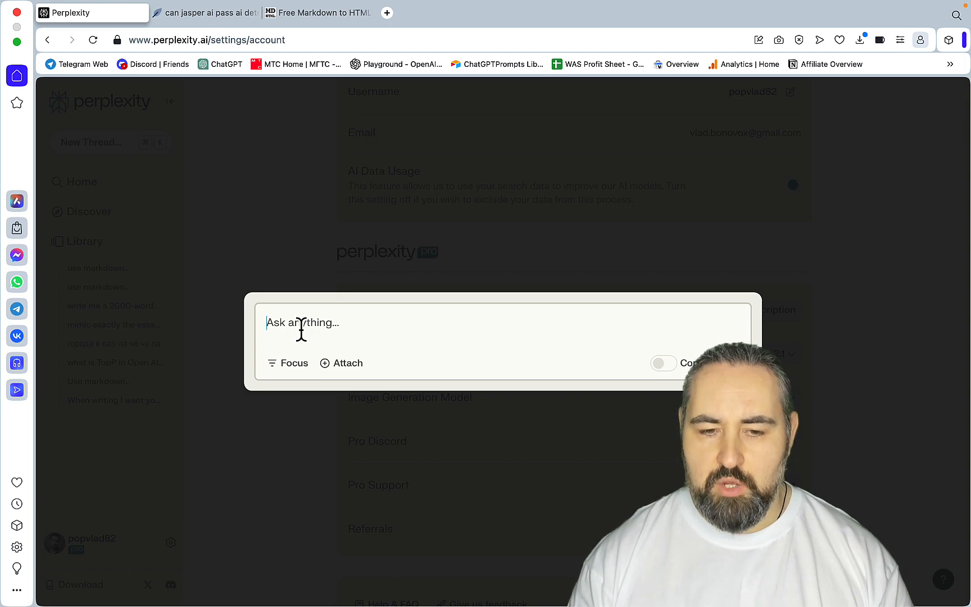
mouse_move(288, 363)
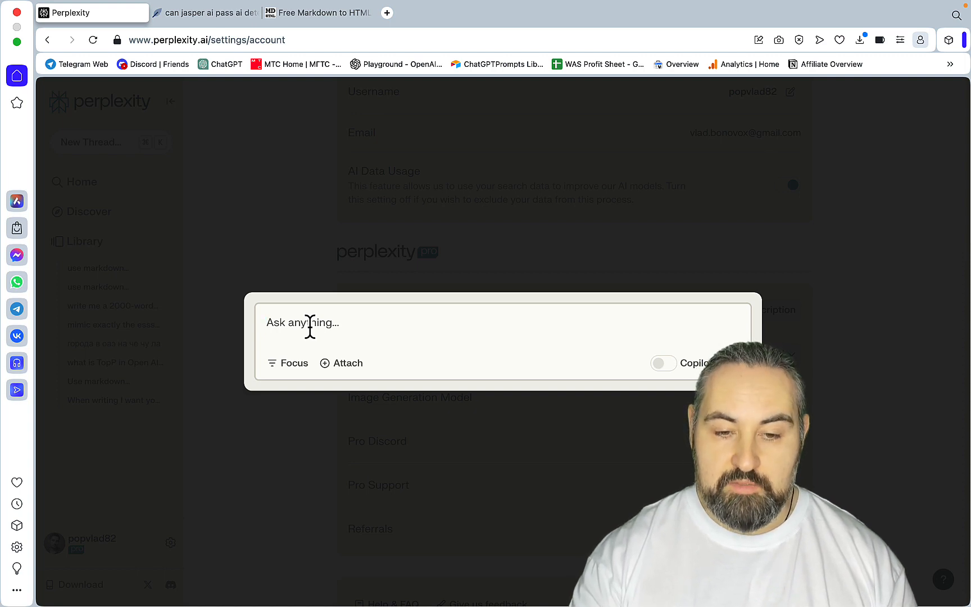
Draft a markdown 2000-word article prompt on "can jasper ai pass ai detection" and switch to NeuronWriter.
text(use markdown formatting to write me a 2000-word article on "can jasper ai pass ai detection".)
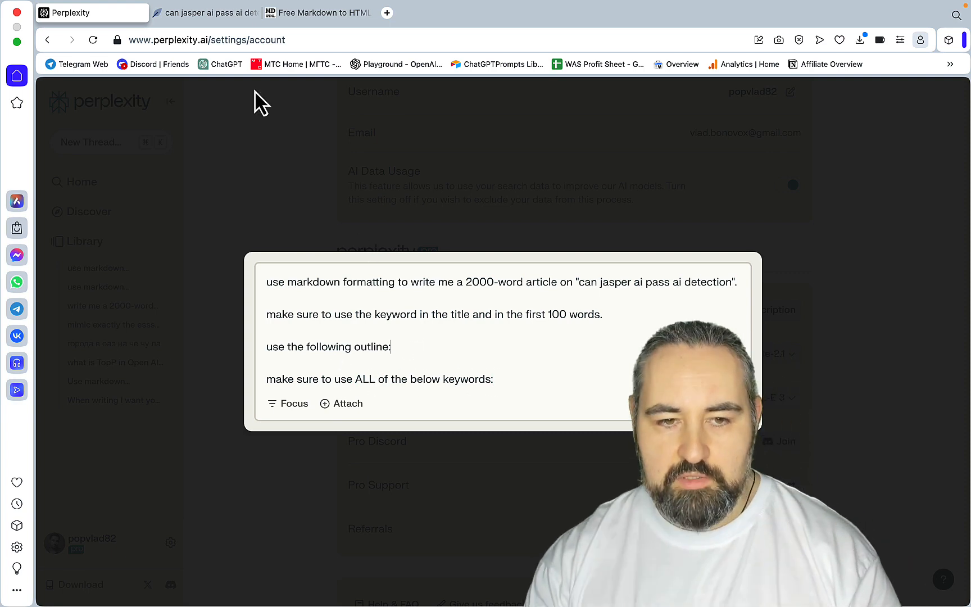
click(205, 12)
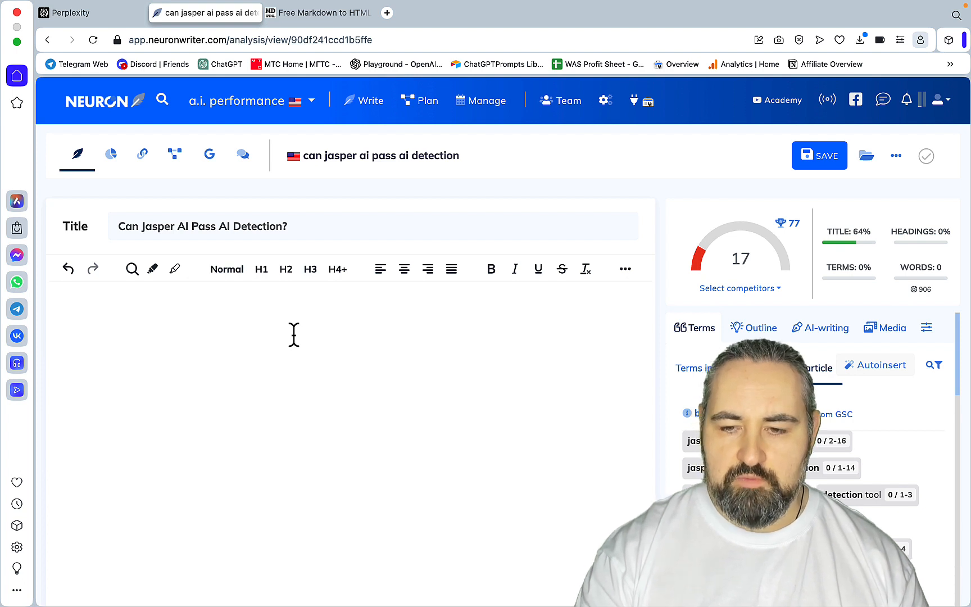
Generate an H1–H3 blog outline with NeuronWriter's AI writing and review it.
click(104, 311)
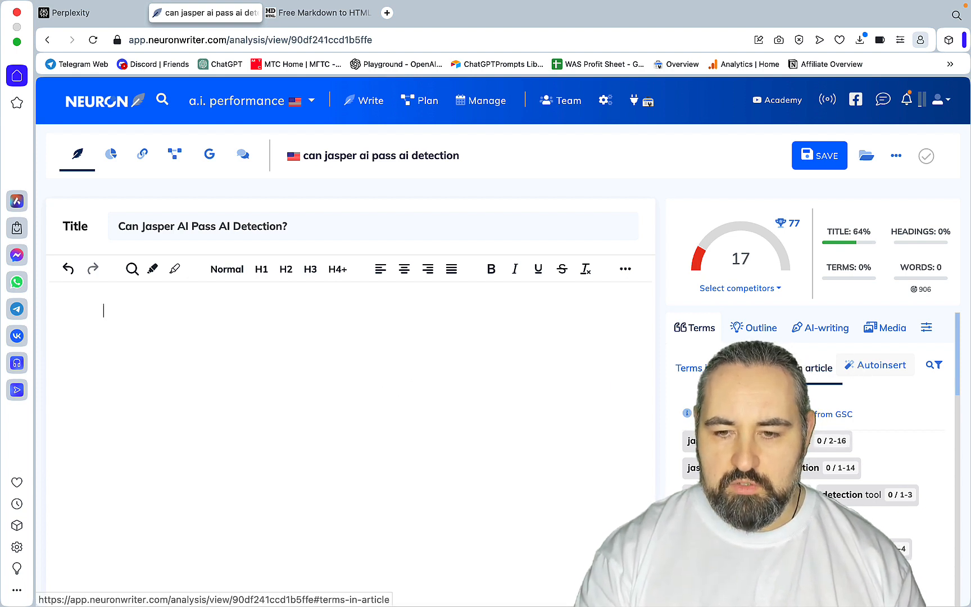
click(820, 328)
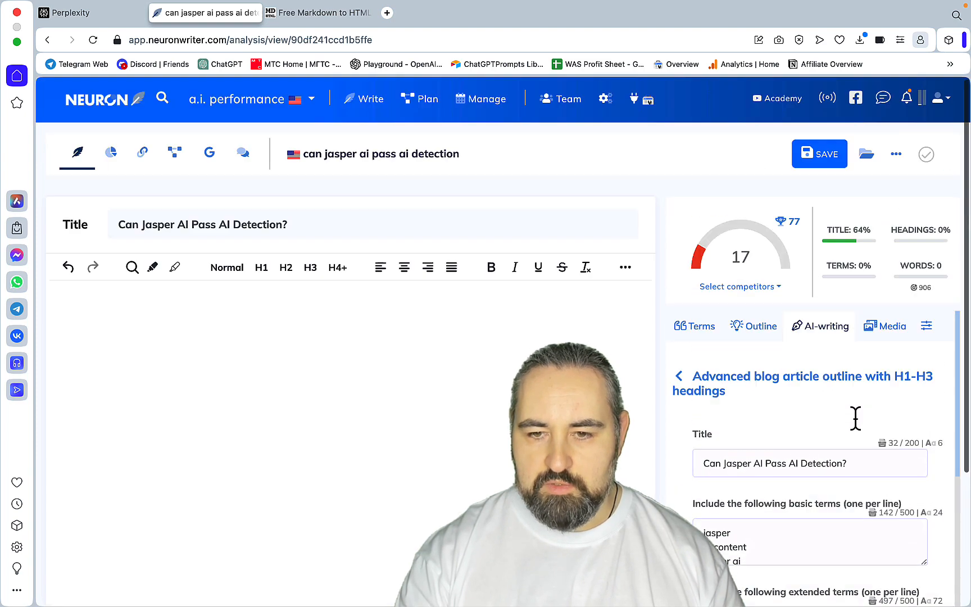
click(809, 398)
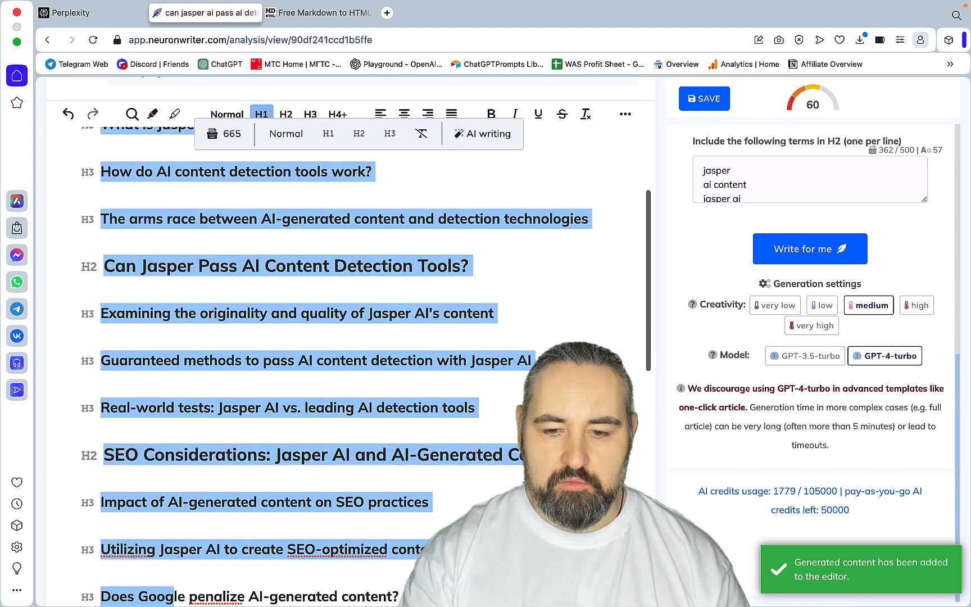
scroll(down, 3)
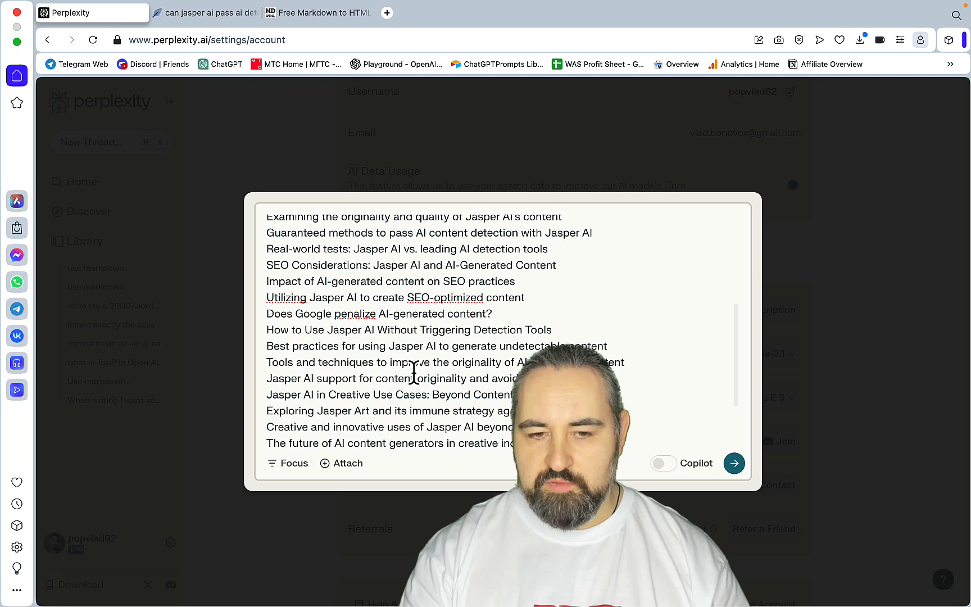
Copy NeuronWriter's terms list into the Perplexity prompt and submit the article request.
scroll(down, 3)
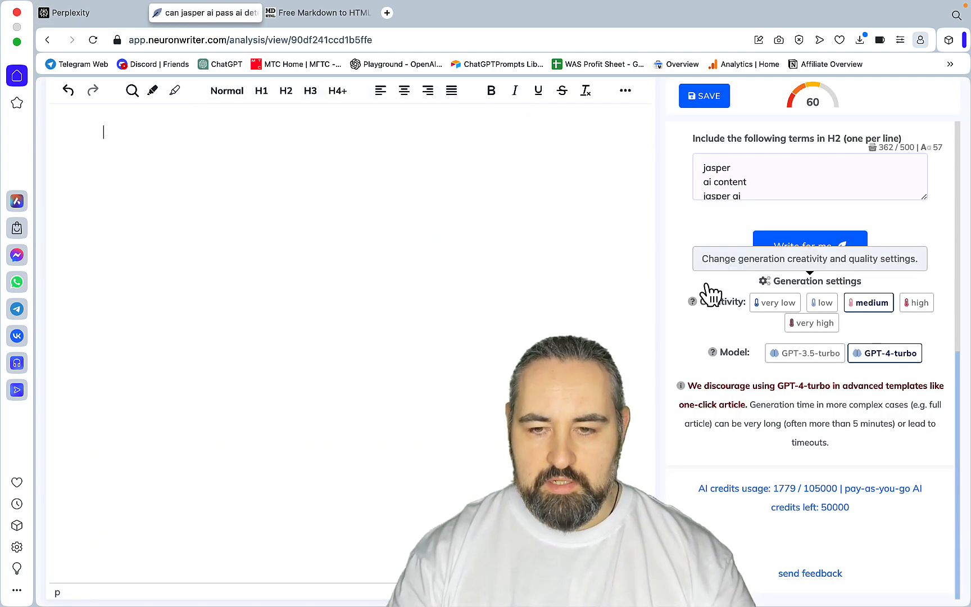
click(693, 137)
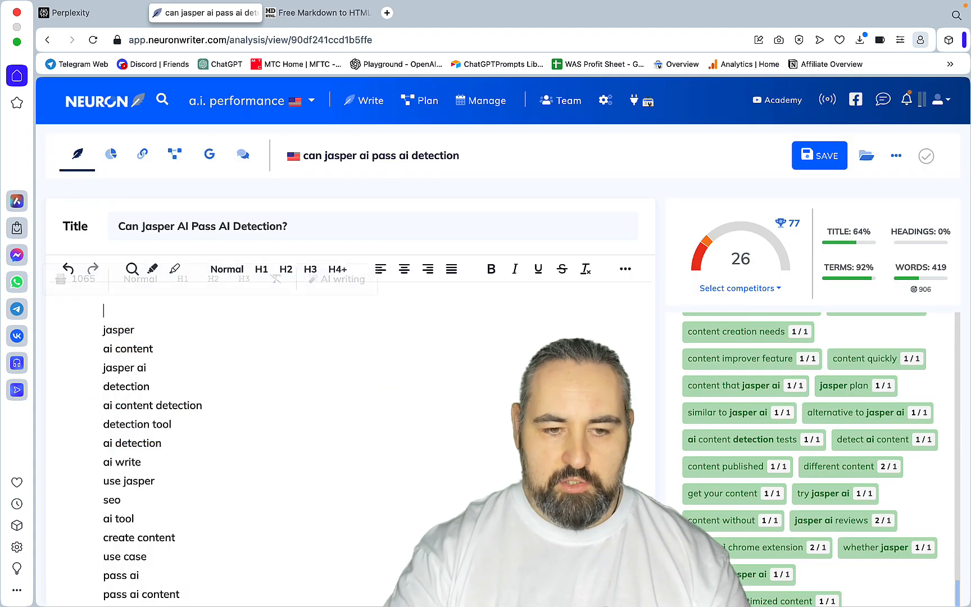
click(92, 13)
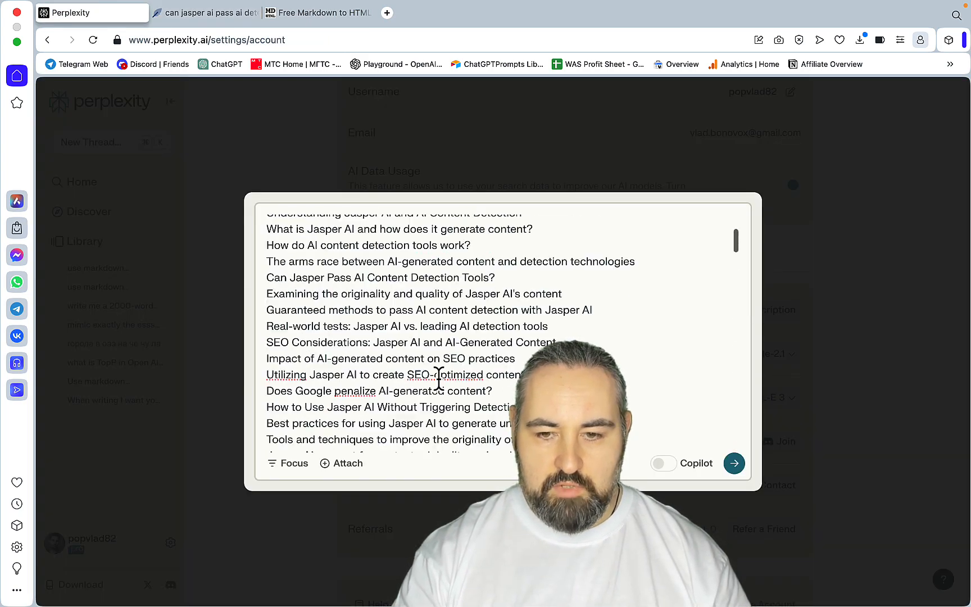
click(734, 463)
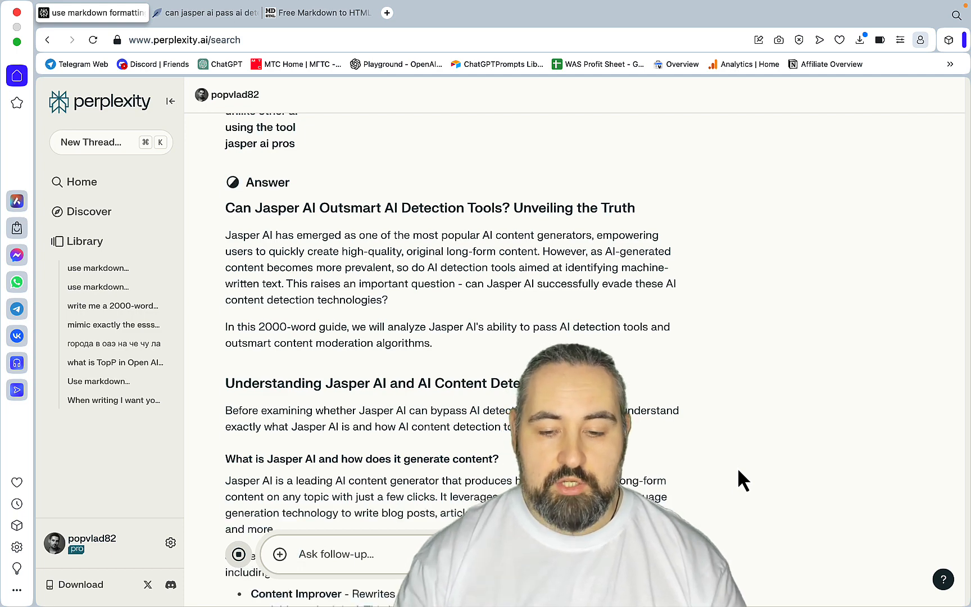
Scroll through the streaming article's detection-methods and SEO sections as Perplexity writes it.
scroll(down, 3)
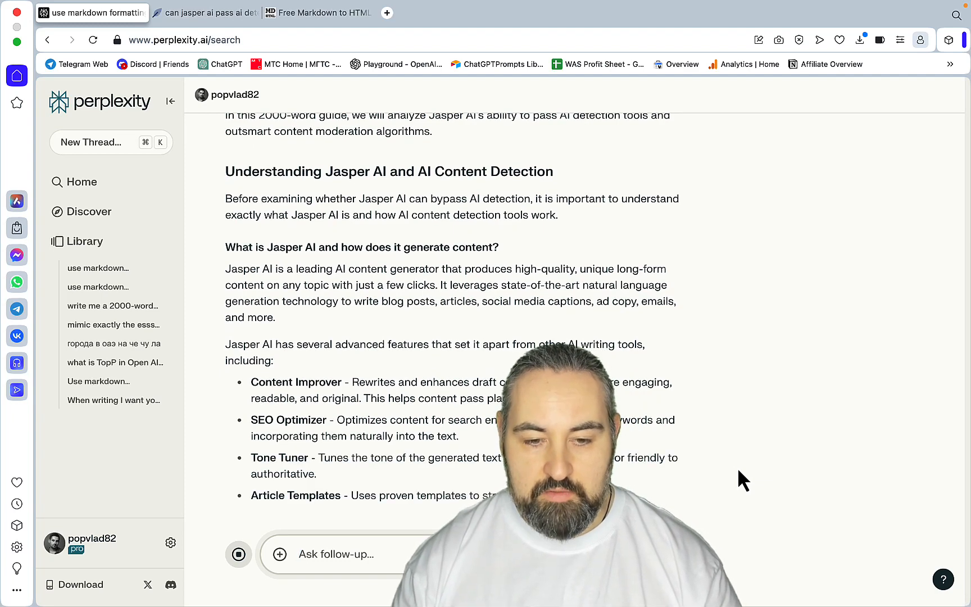
scroll(down, 3)
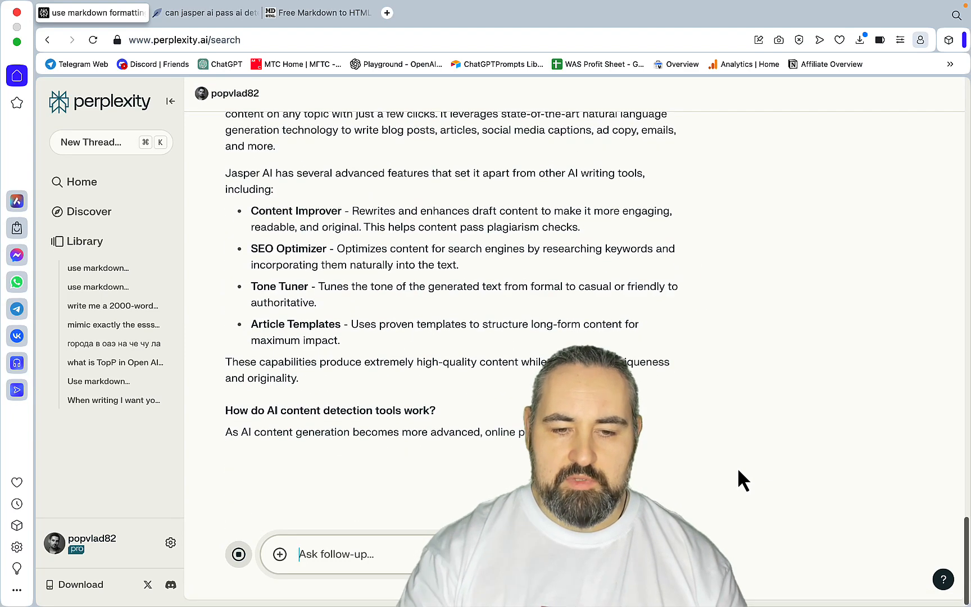
scroll(down, 3)
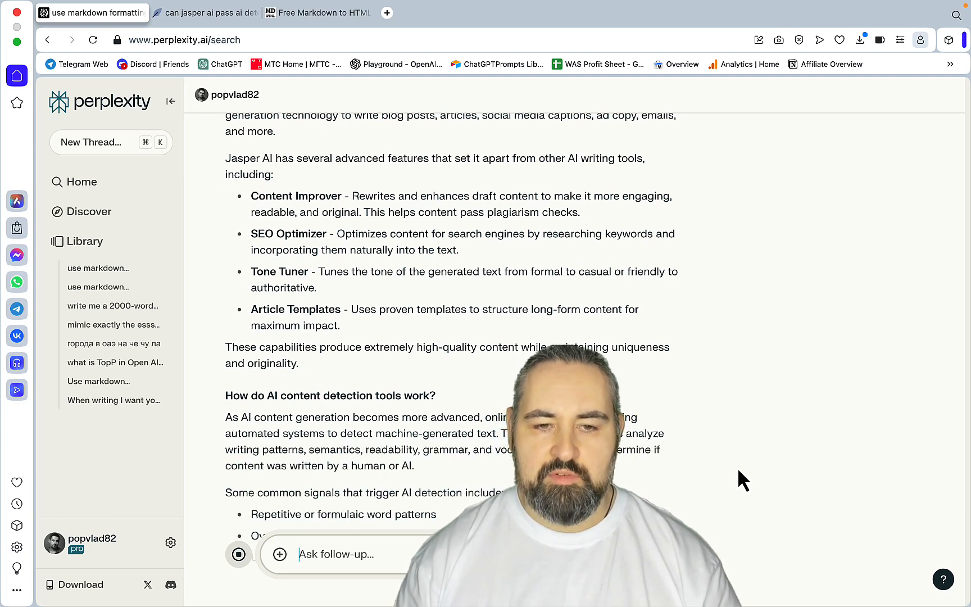
scroll(down, 3)
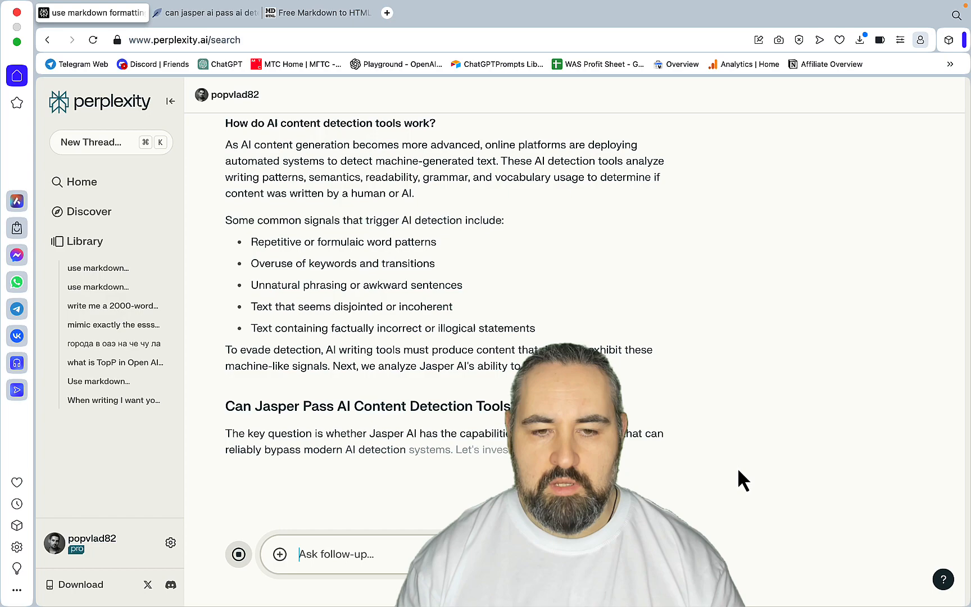
scroll(down, 3)
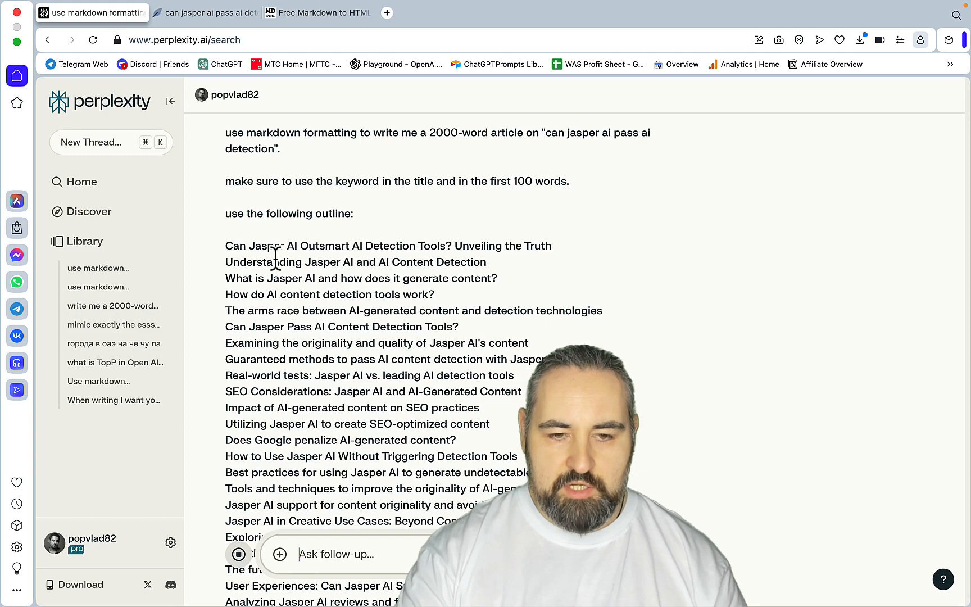
scroll(down, 3)
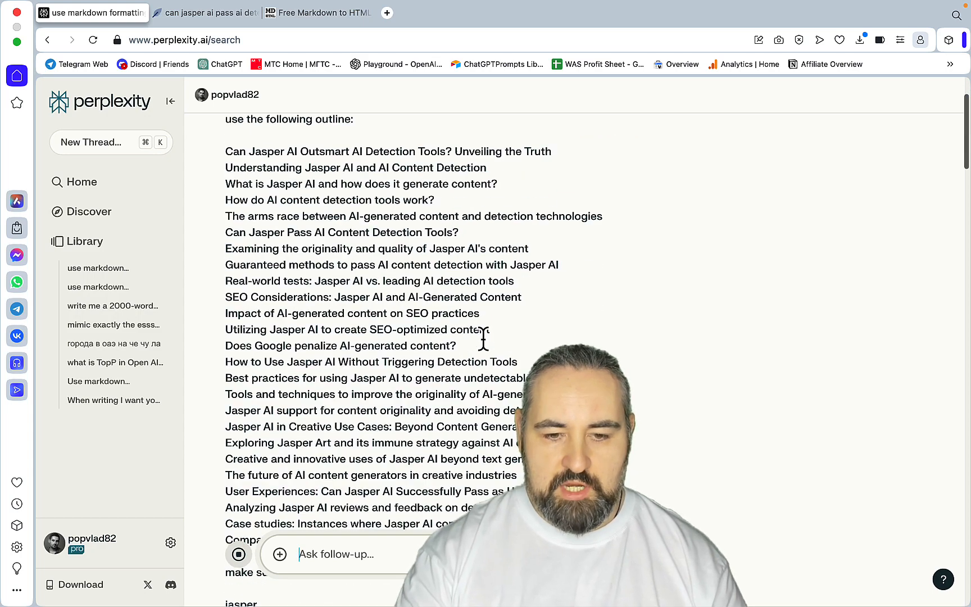
scroll(down, 3)
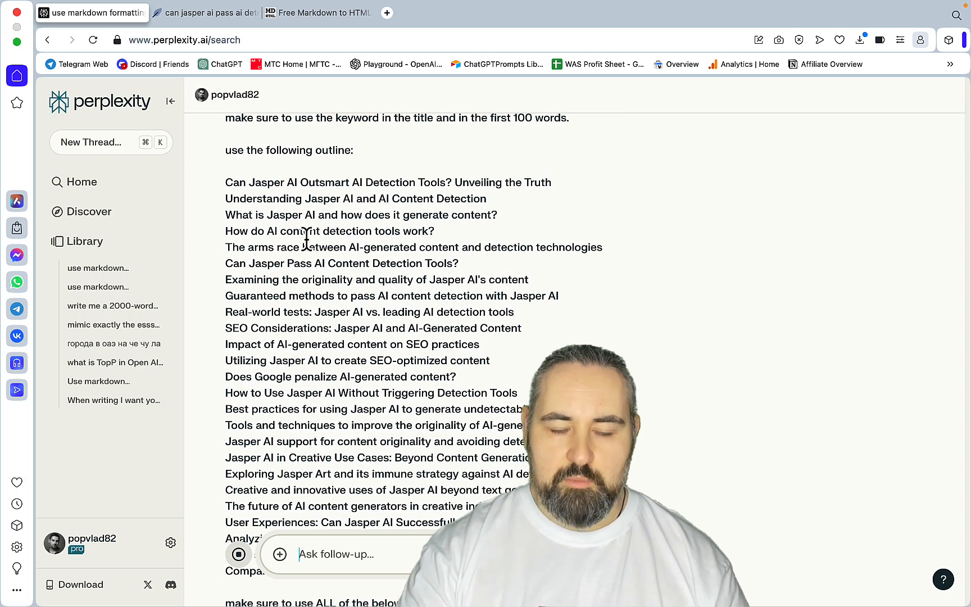
scroll(down, 3)
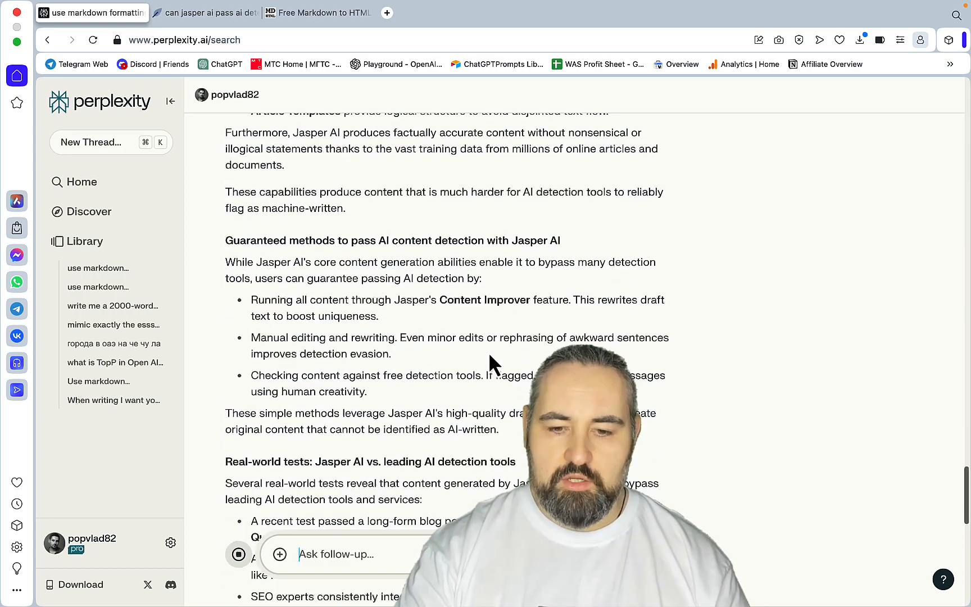
scroll(down, 3)
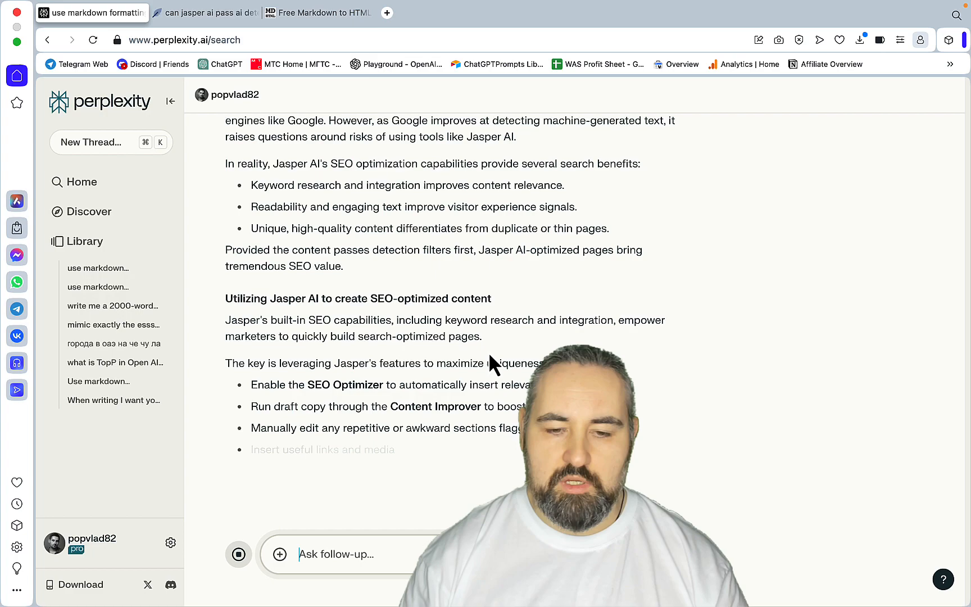
scroll(down, 3)
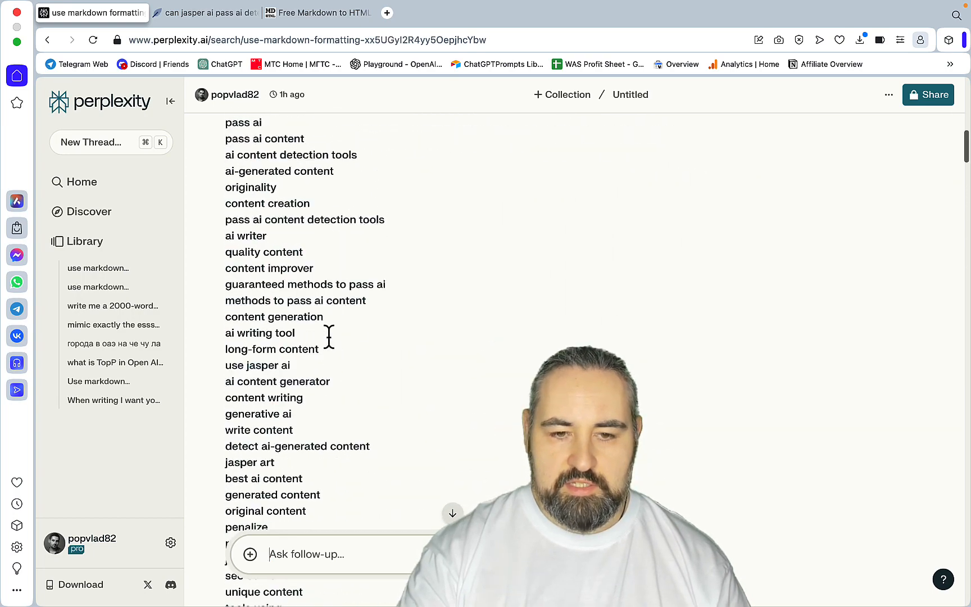
Review the article's verdict and 'go on' continuation, then switch to markdowntohtml.com.
scroll(down, 3)
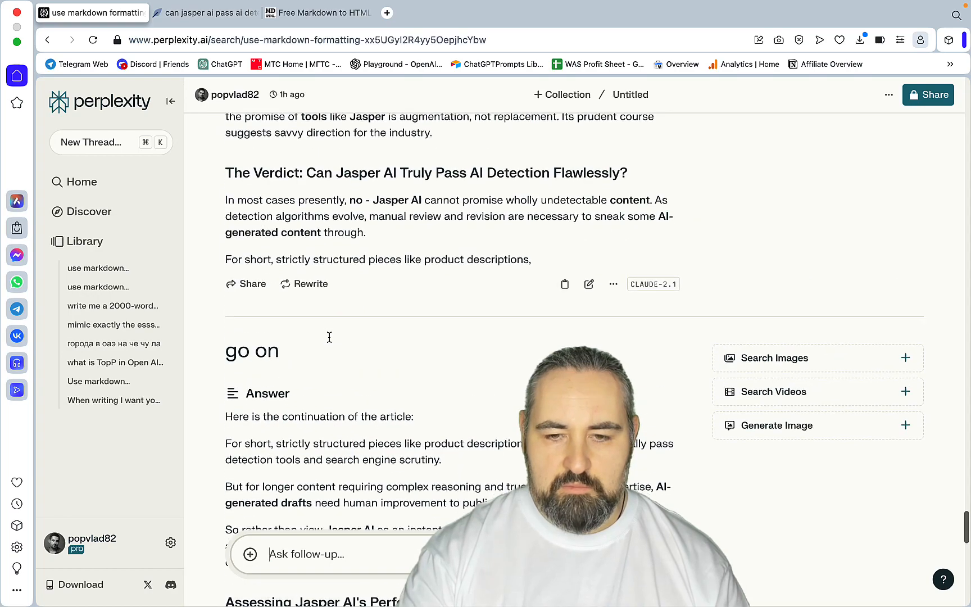
scroll(down, 3)
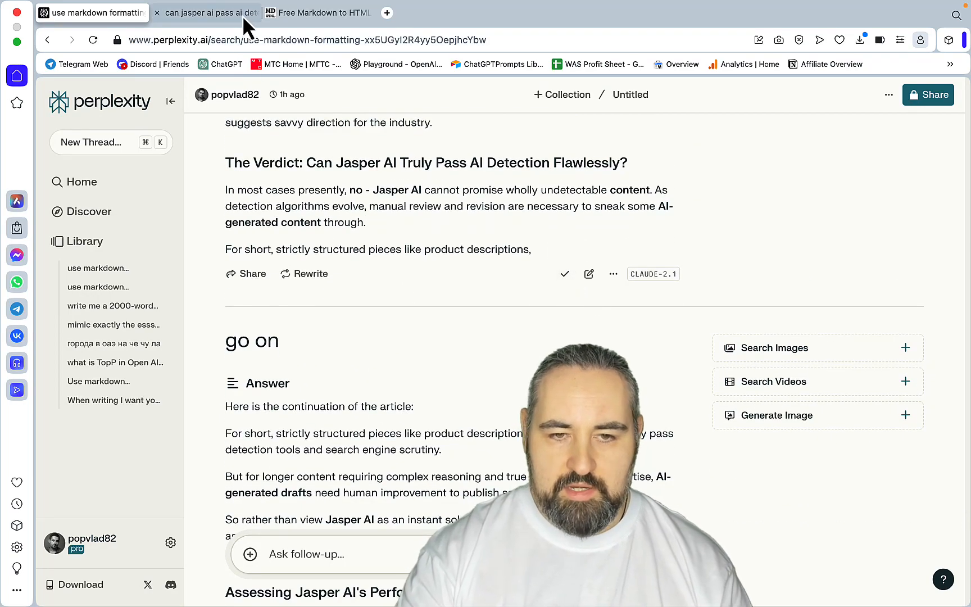
click(317, 12)
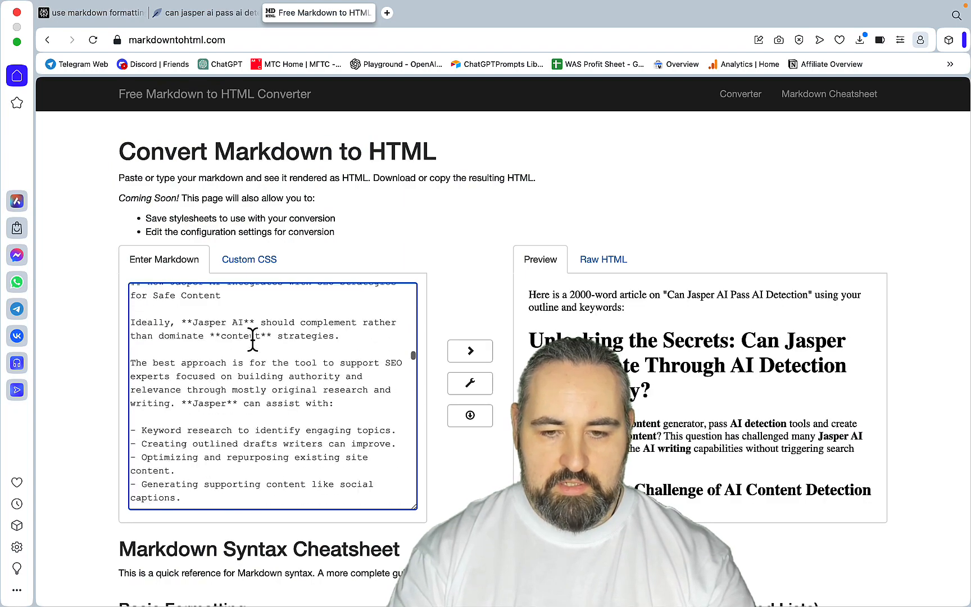
Move the converter's rendered article into the NeuronWriter editor, reaching content score 73 at 2,122 words.
click(205, 12)
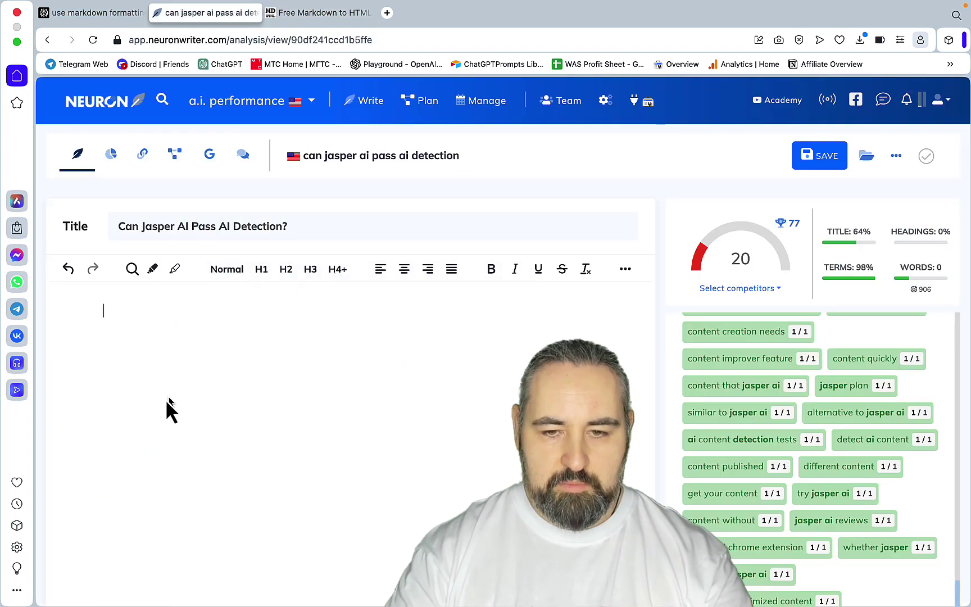
click(99, 13)
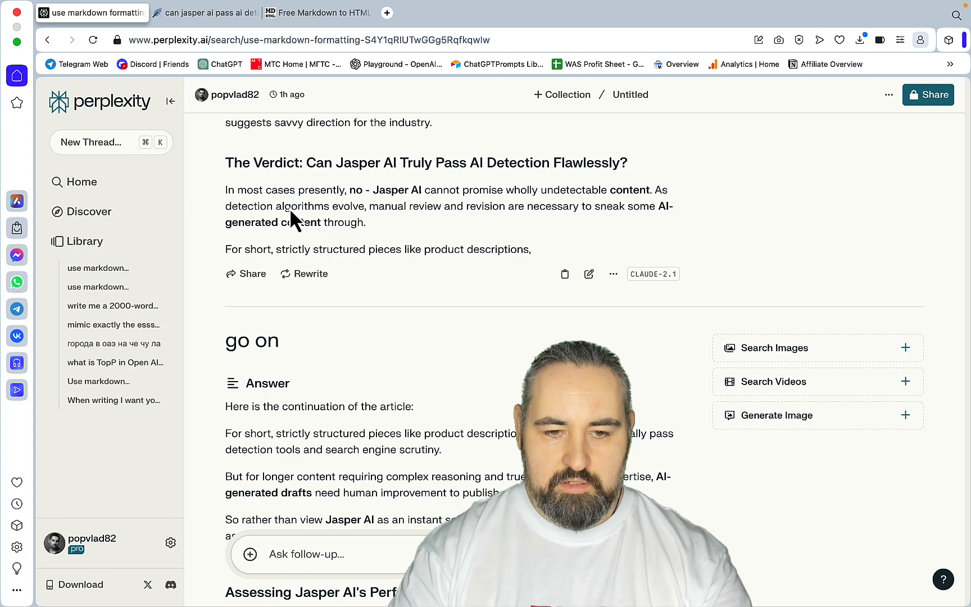
click(317, 13)
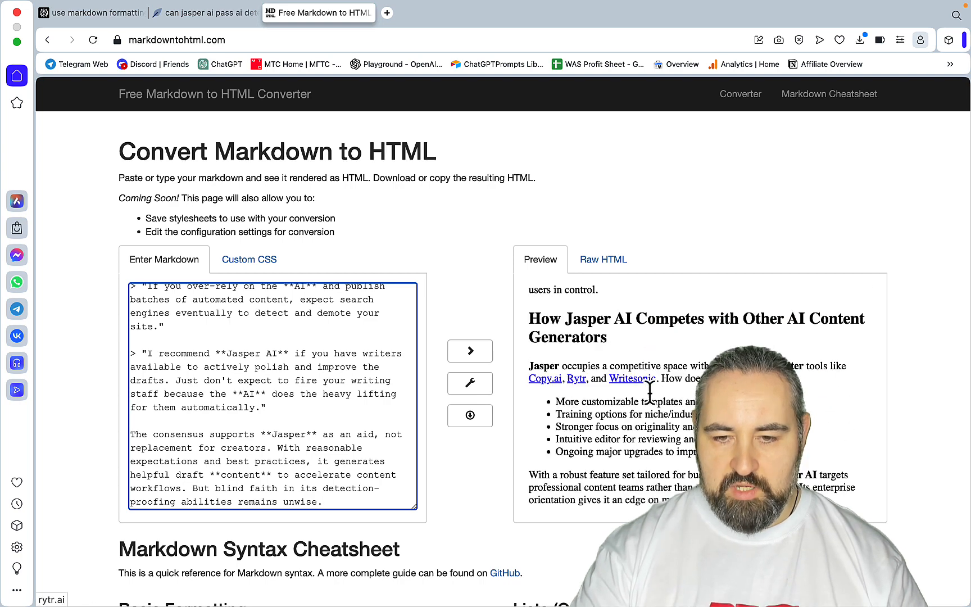
click(204, 13)
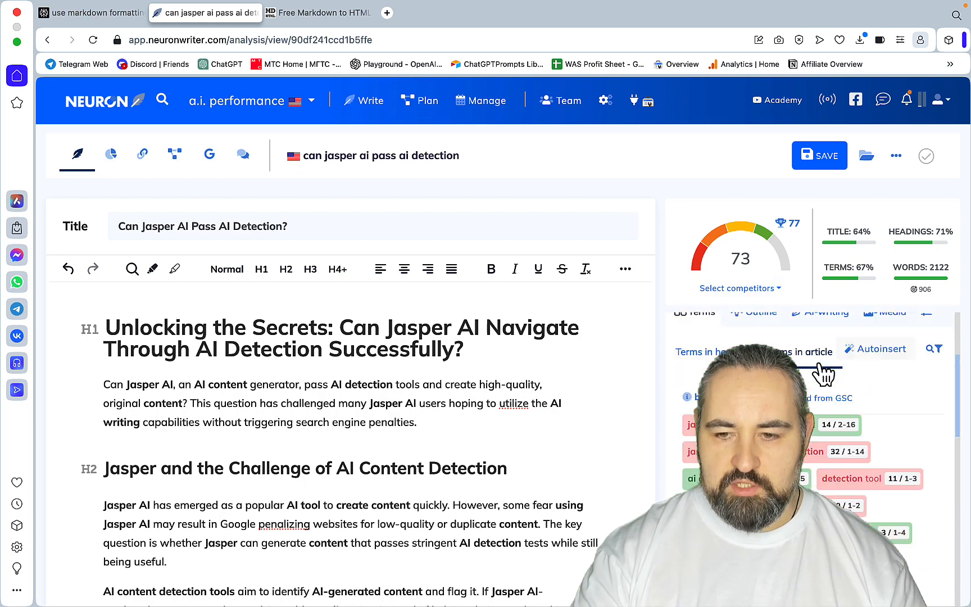
mouse_move(886, 365)
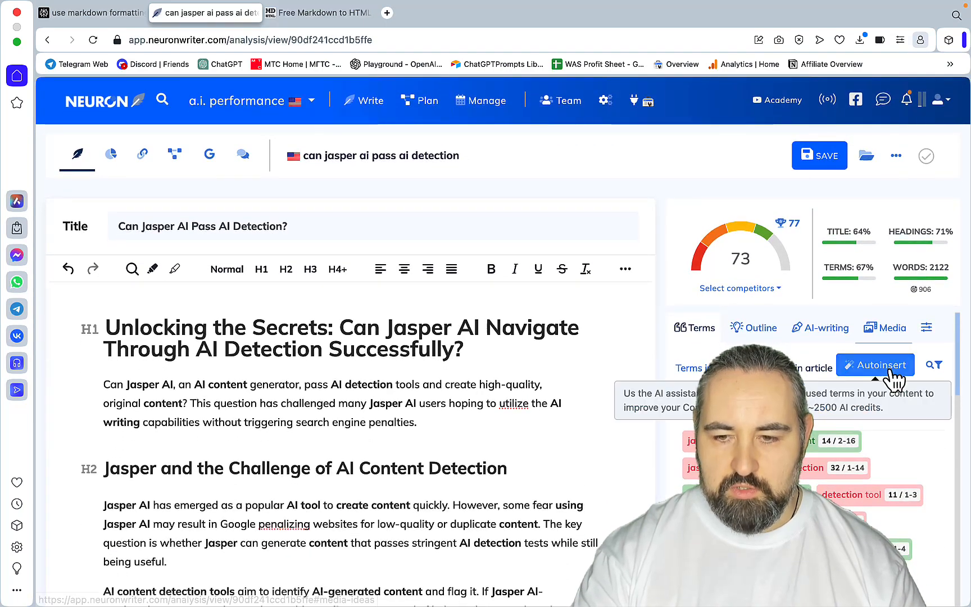
Run Autoinsert and accept term suggestions, lifting the score to 84, then return to Perplexity.
click(876, 365)
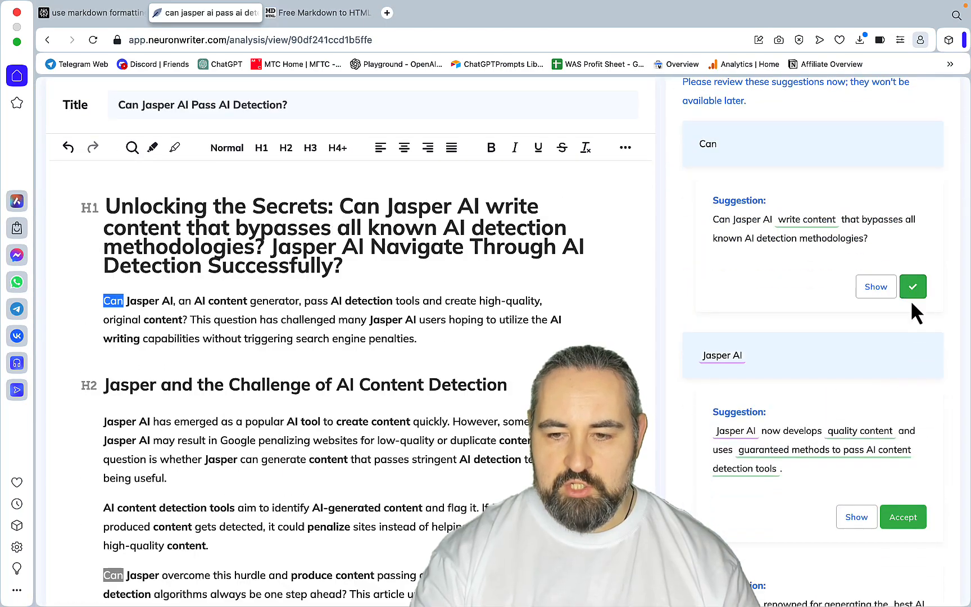
click(912, 287)
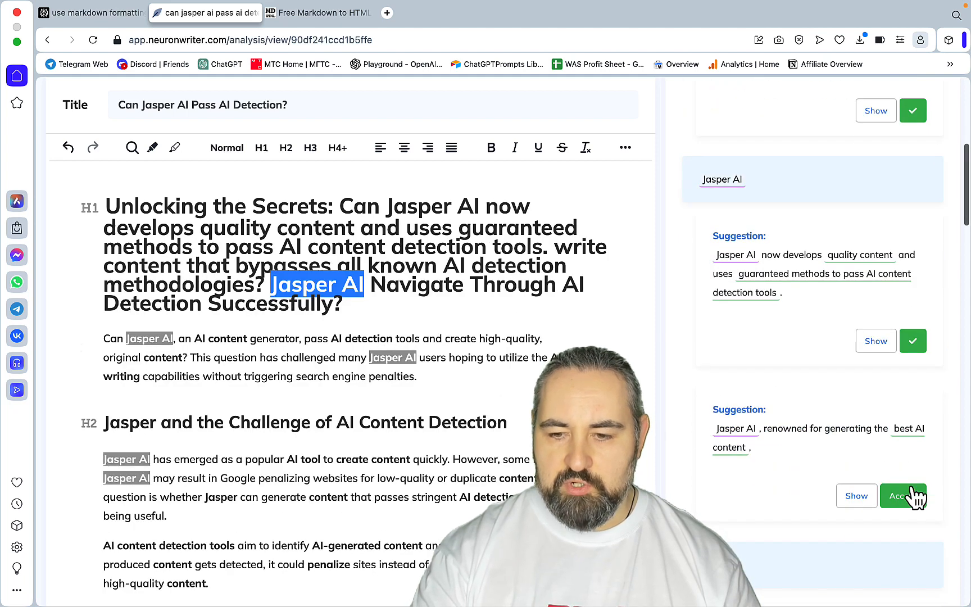
click(904, 495)
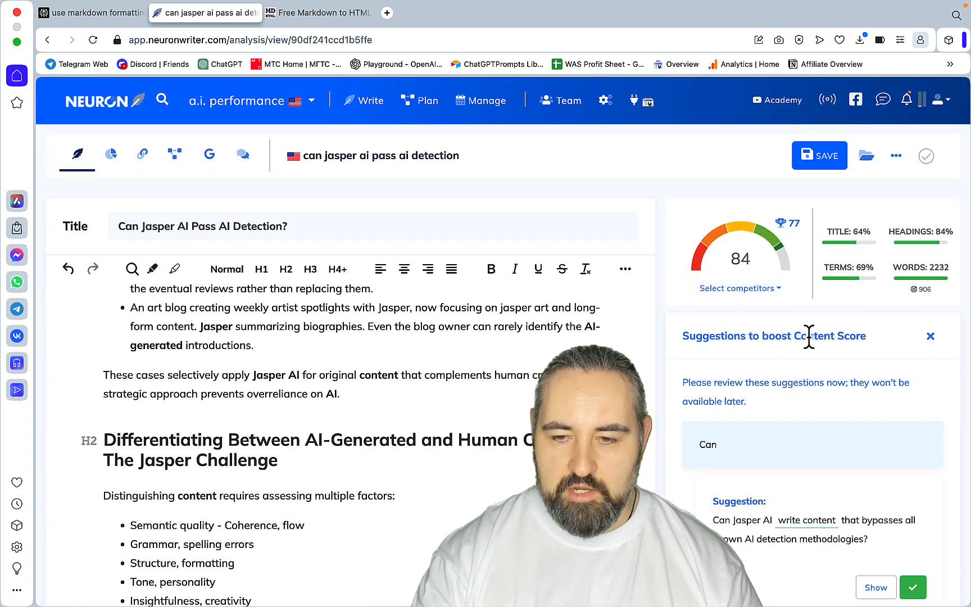
click(95, 14)
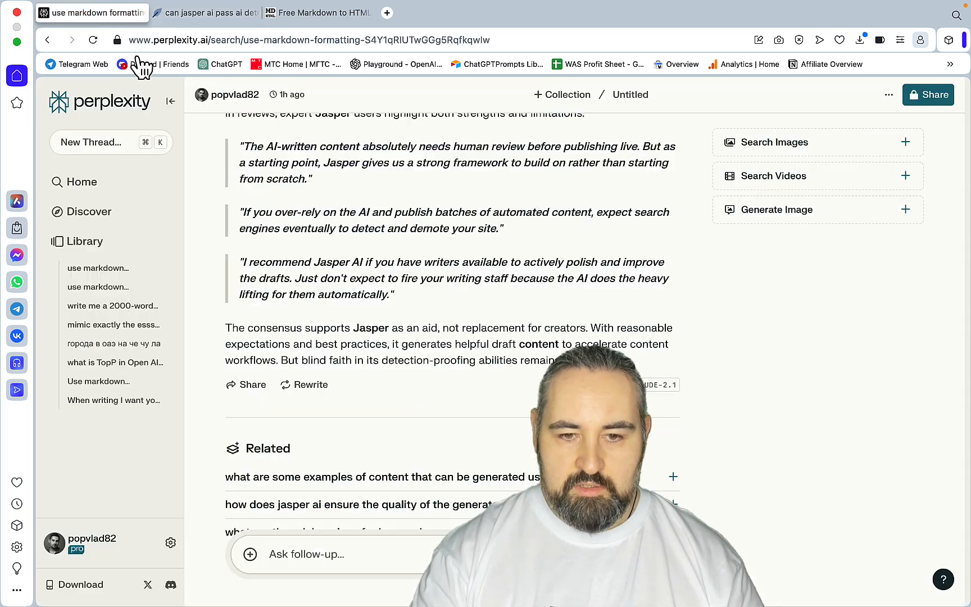
scroll(down, 3)
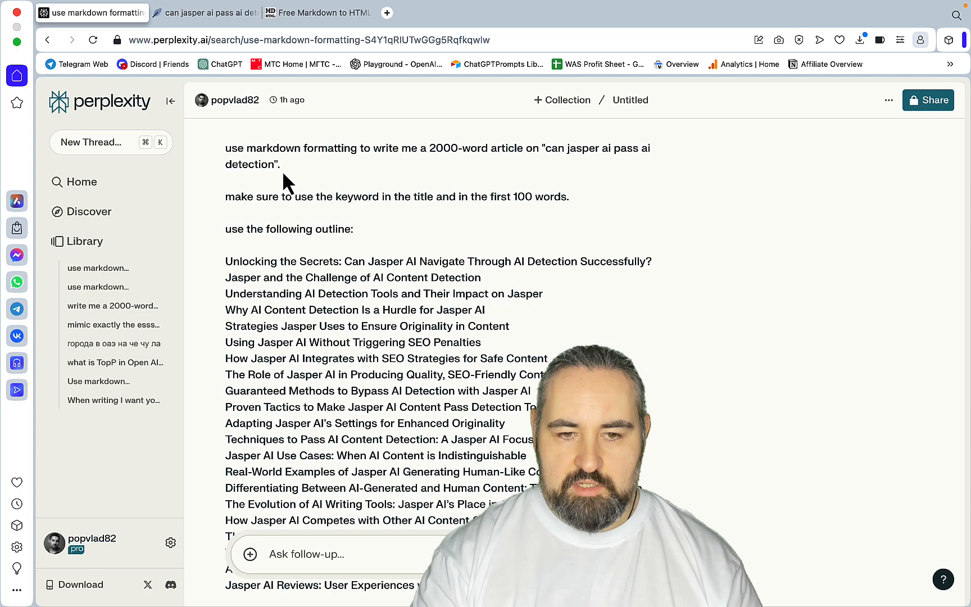
scroll(down, 3)
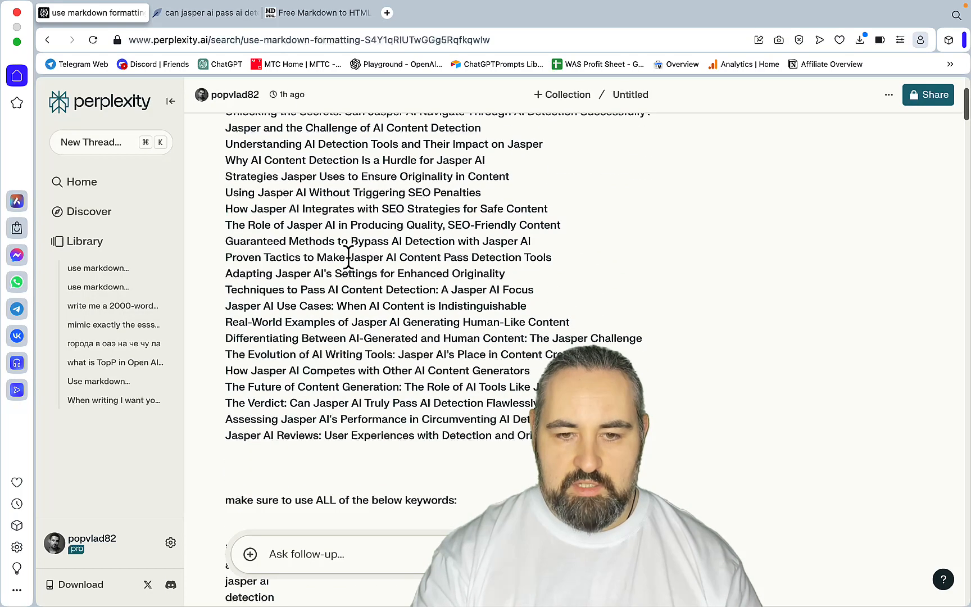
scroll(down, 3)
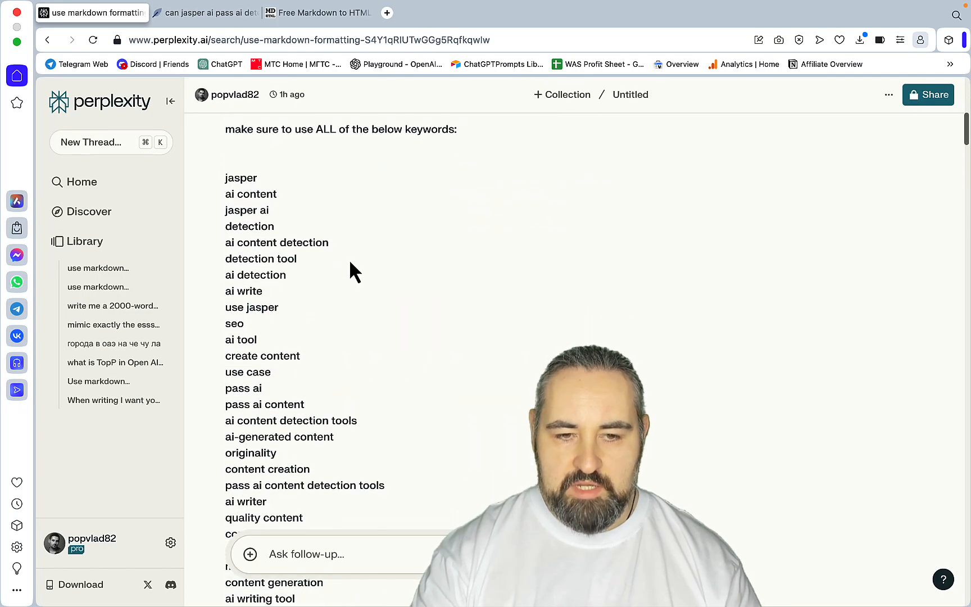
scroll(down, 3)
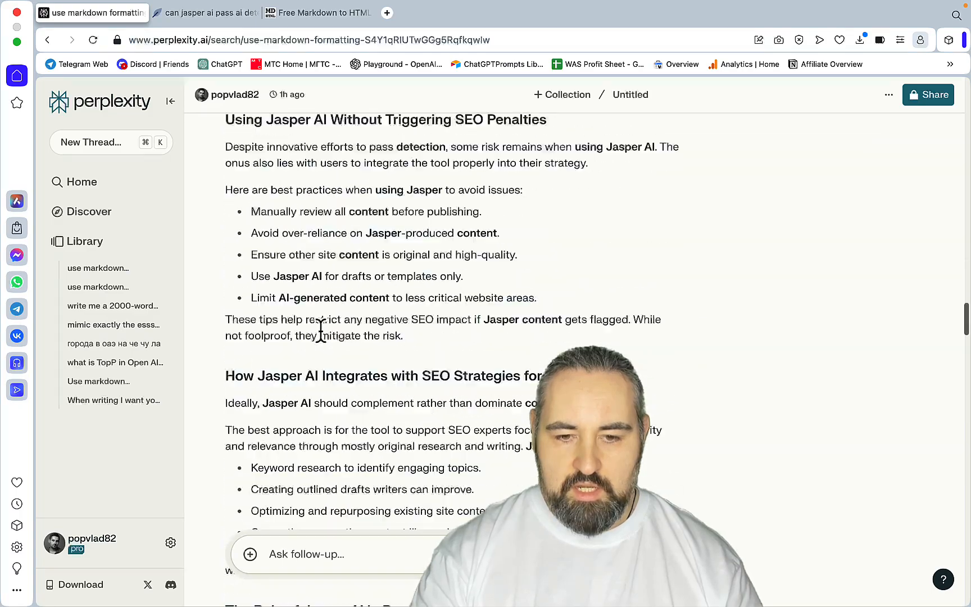
scroll(down, 3)
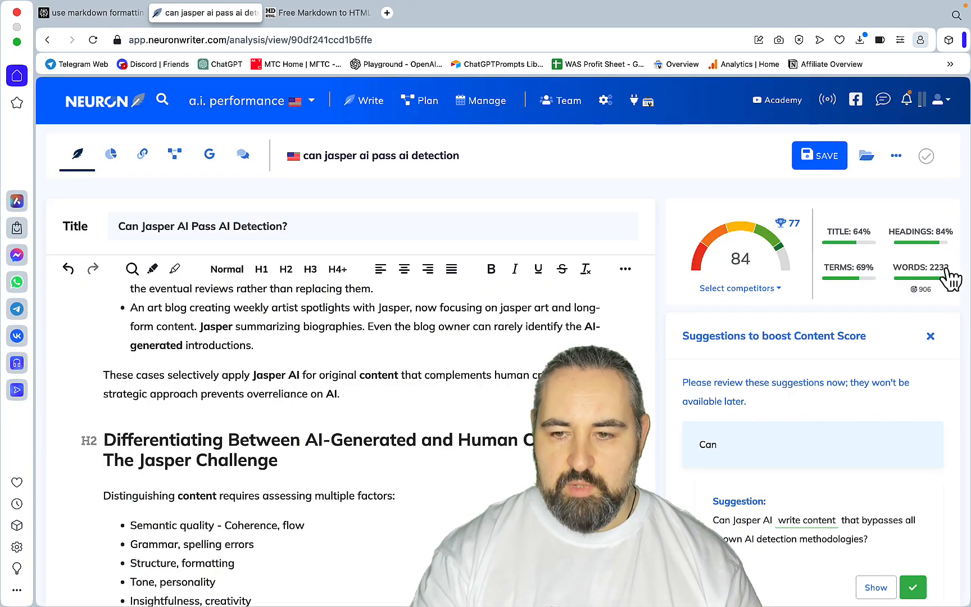
mouse_move(963, 328)
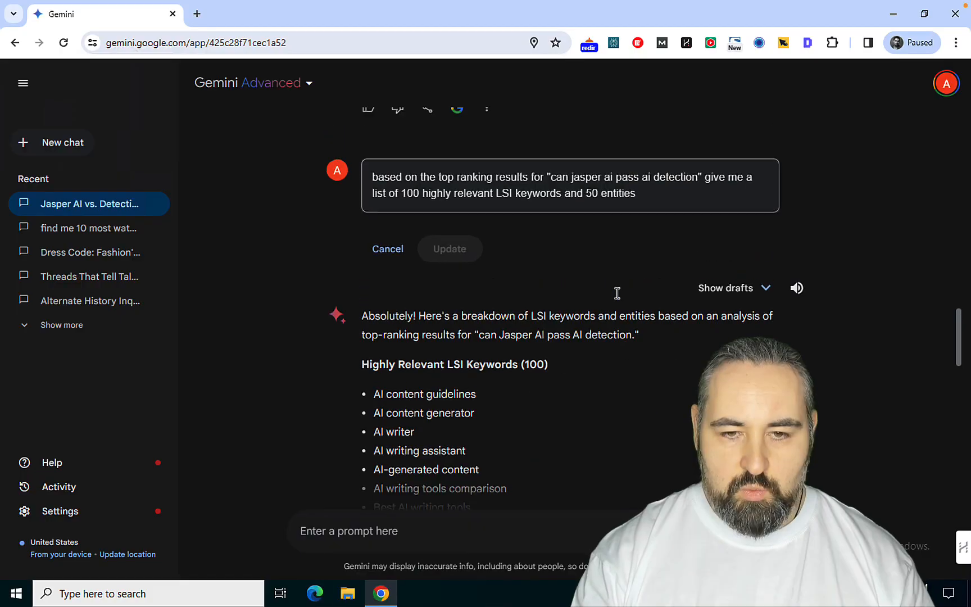
Scroll through Gemini's SEO outline and its 100 LSI keywords and 50 entities reply.
scroll(down, 3)
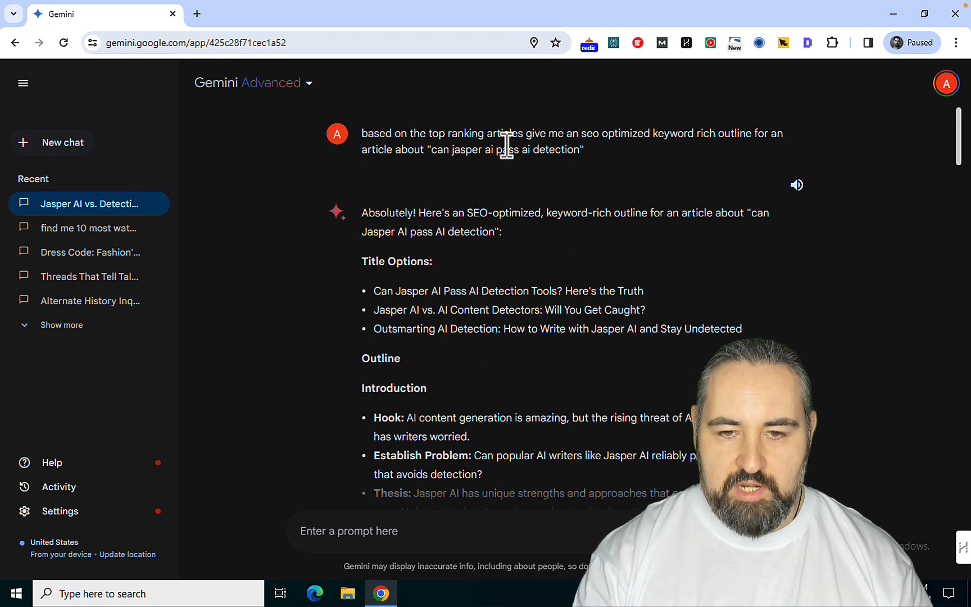
mouse_move(674, 174)
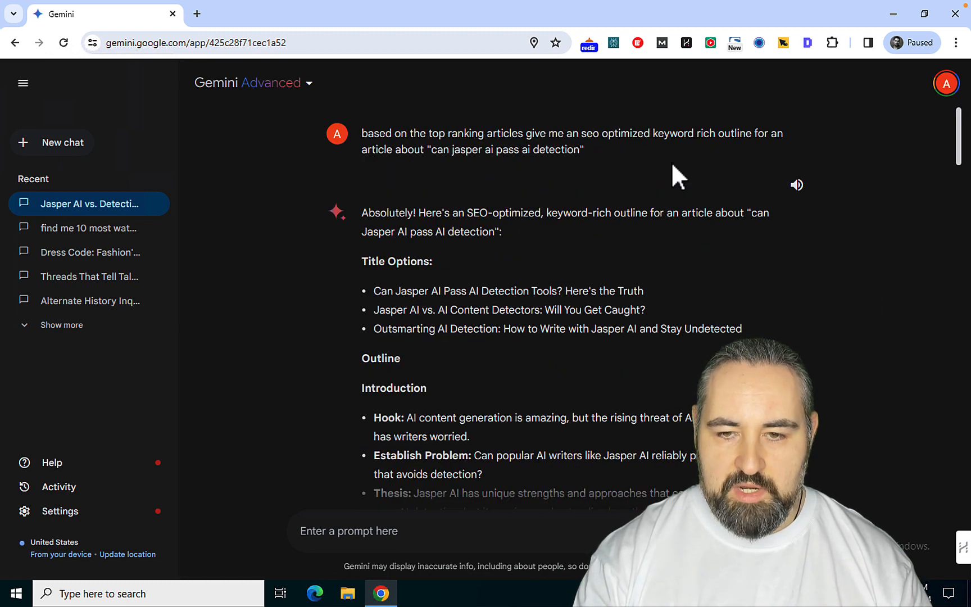
mouse_move(512, 200)
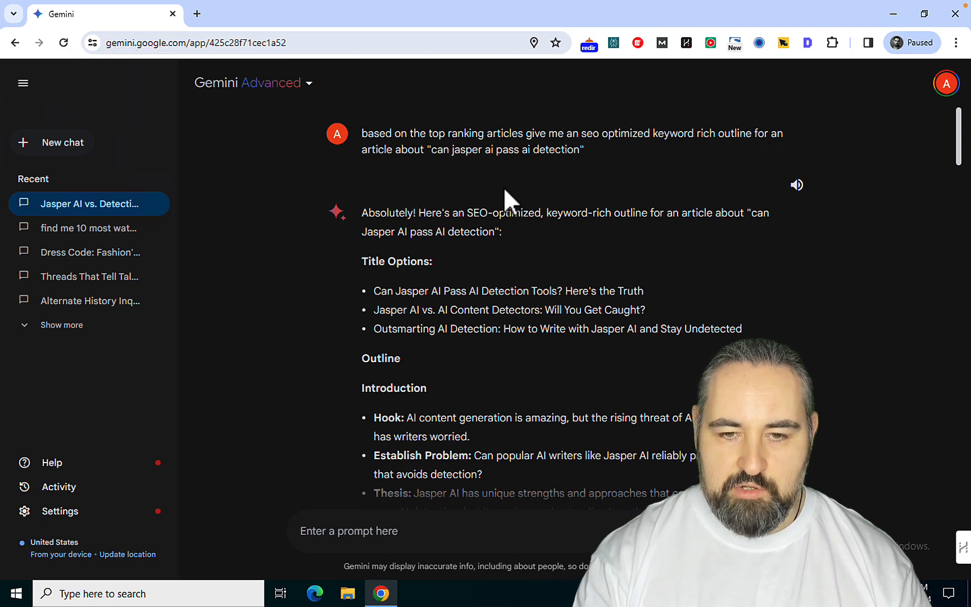
mouse_move(581, 293)
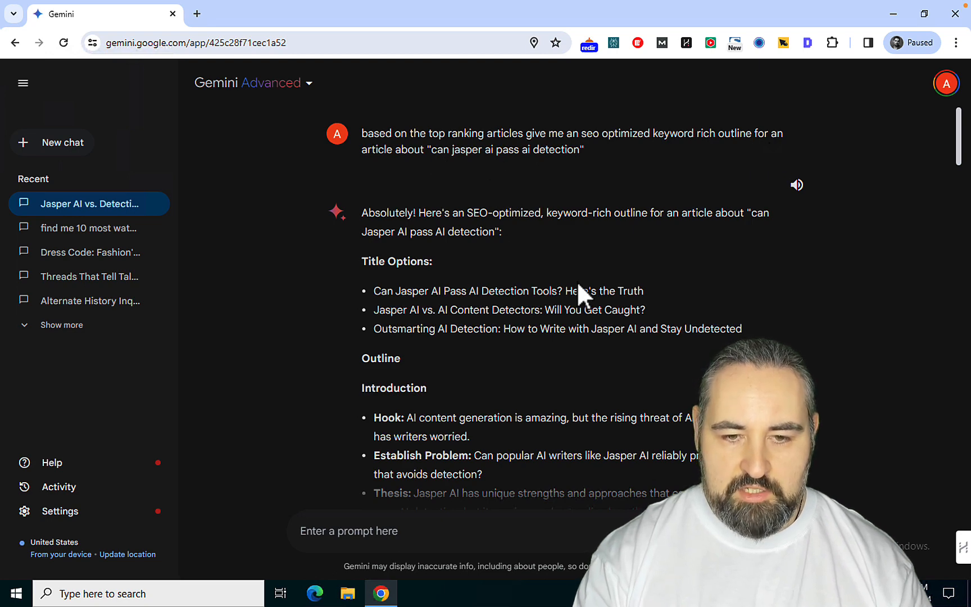
scroll(down, 3)
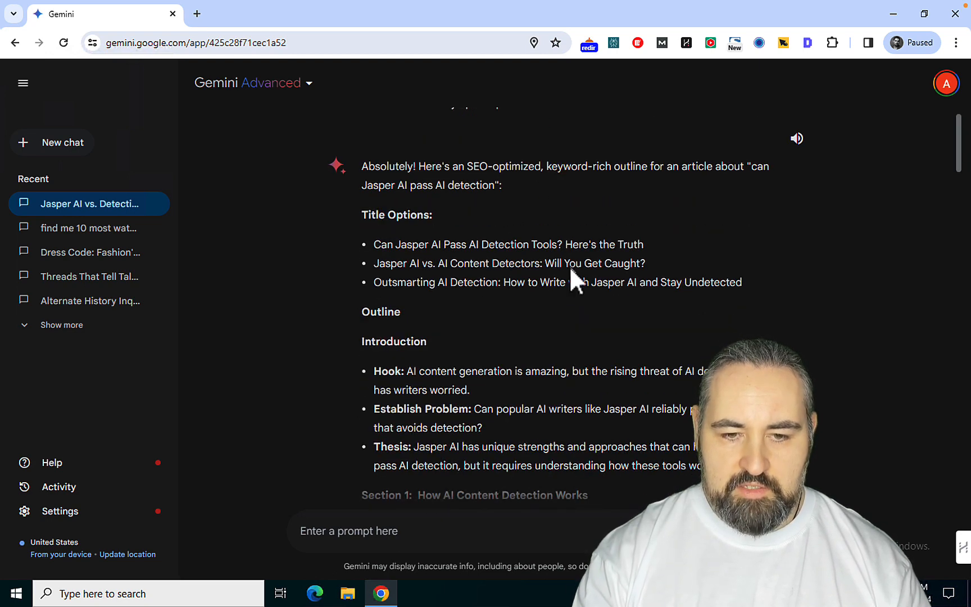
scroll(down, 3)
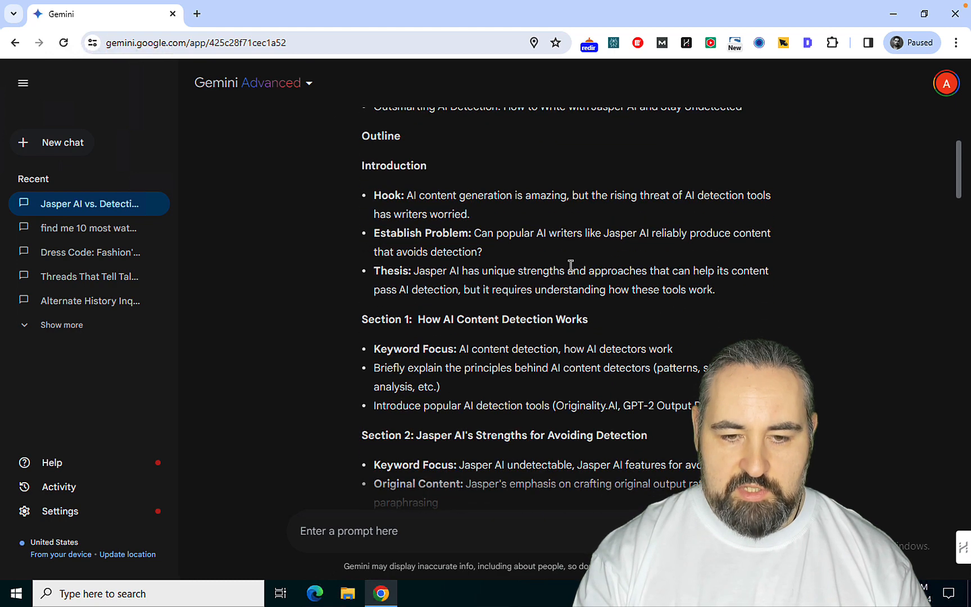
scroll(down, 3)
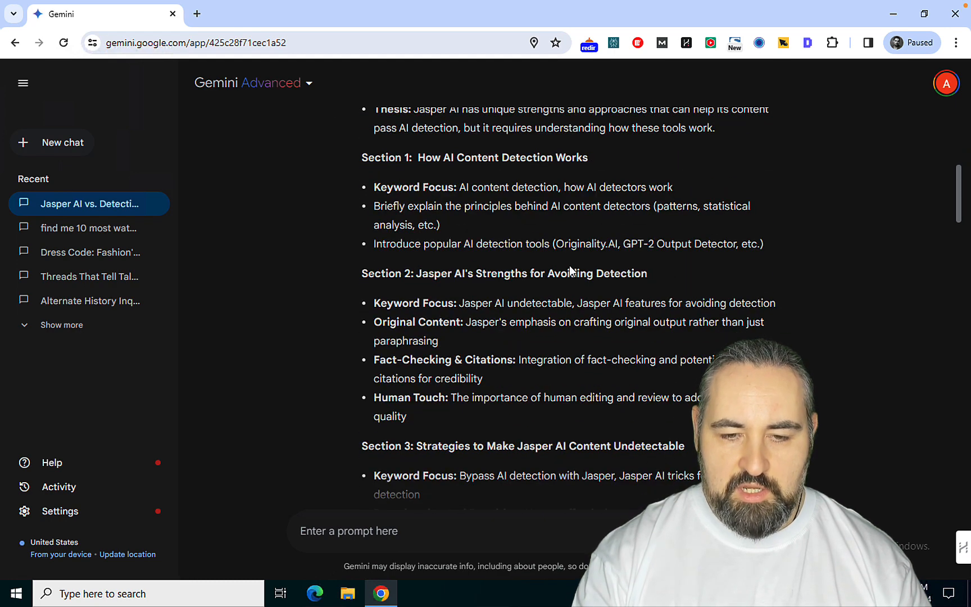
scroll(down, 3)
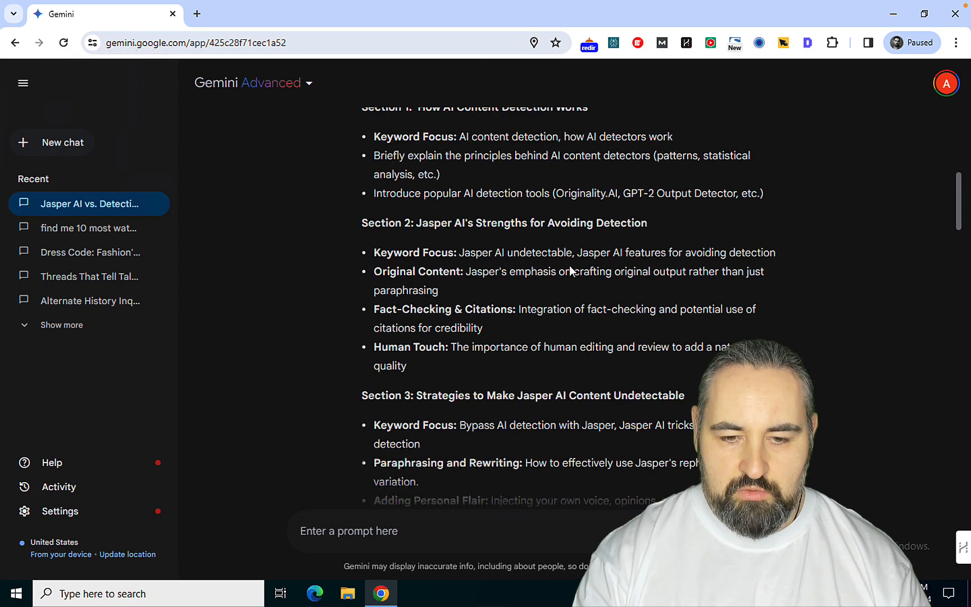
scroll(down, 3)
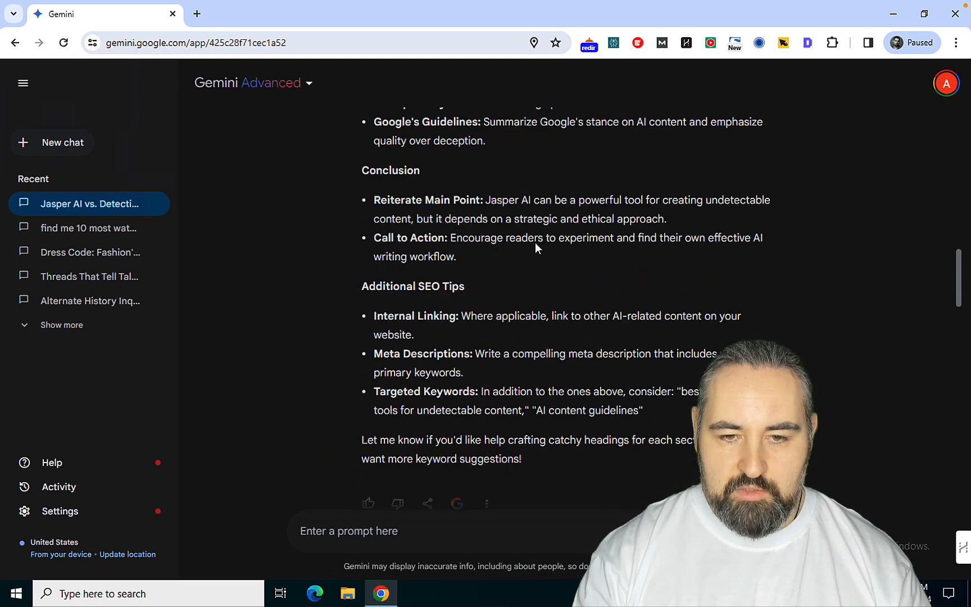
scroll(up, 3)
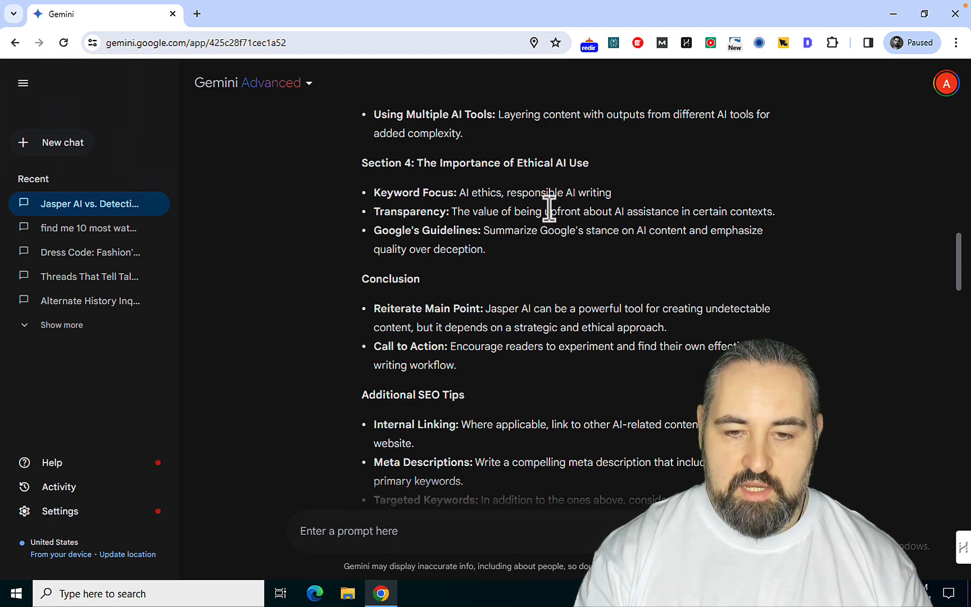
scroll(down, 3)
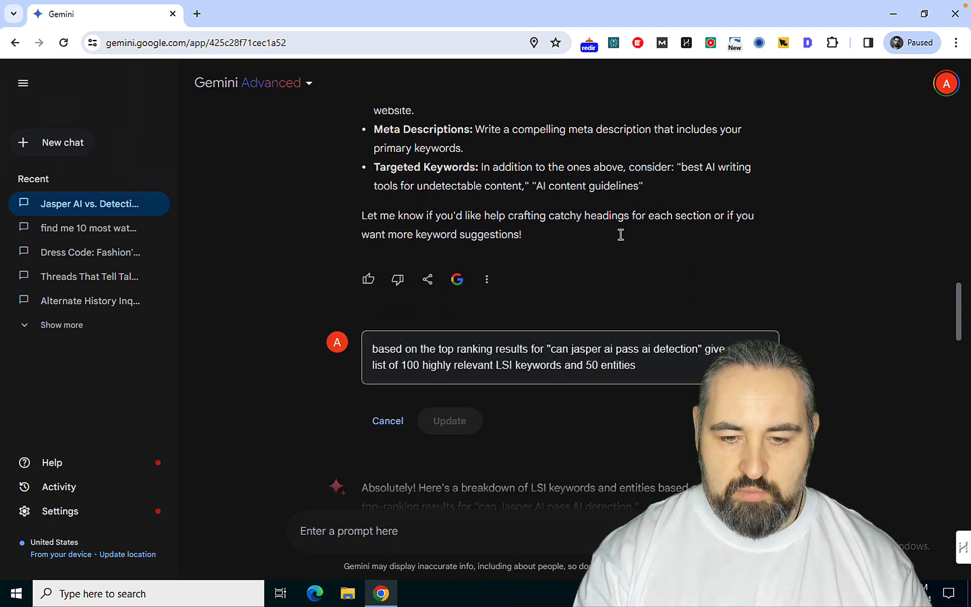
scroll(down, 3)
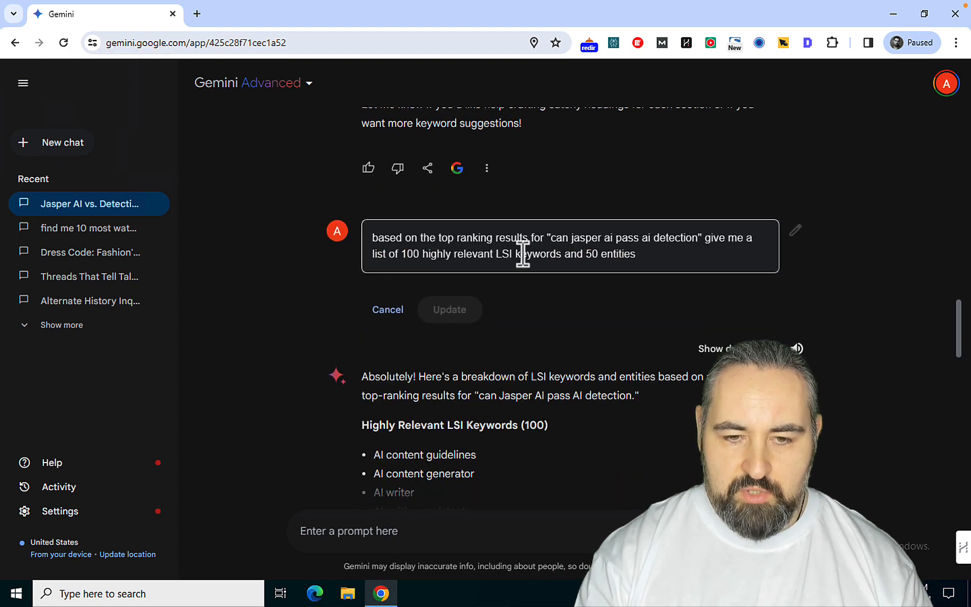
mouse_move(589, 290)
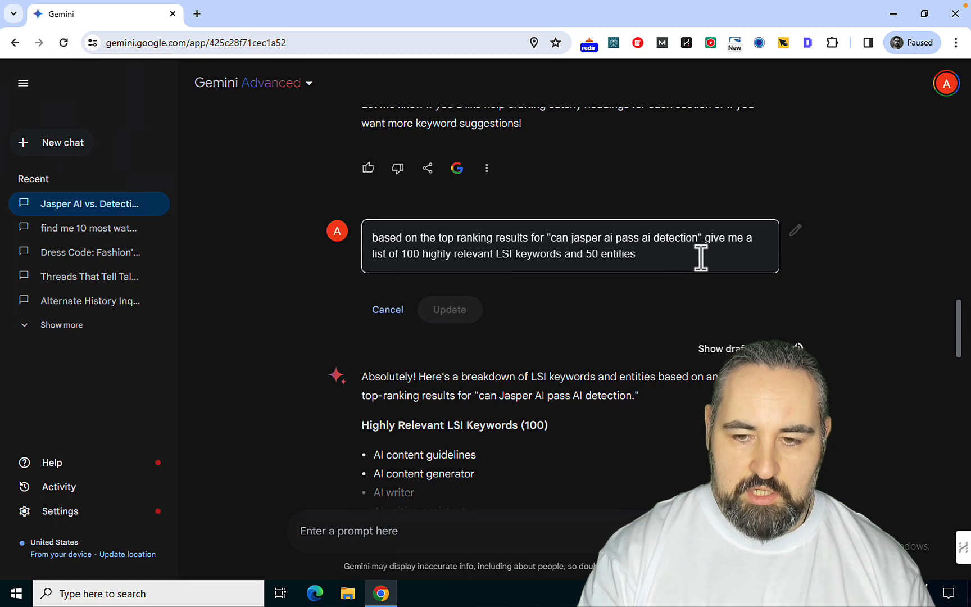
mouse_move(544, 289)
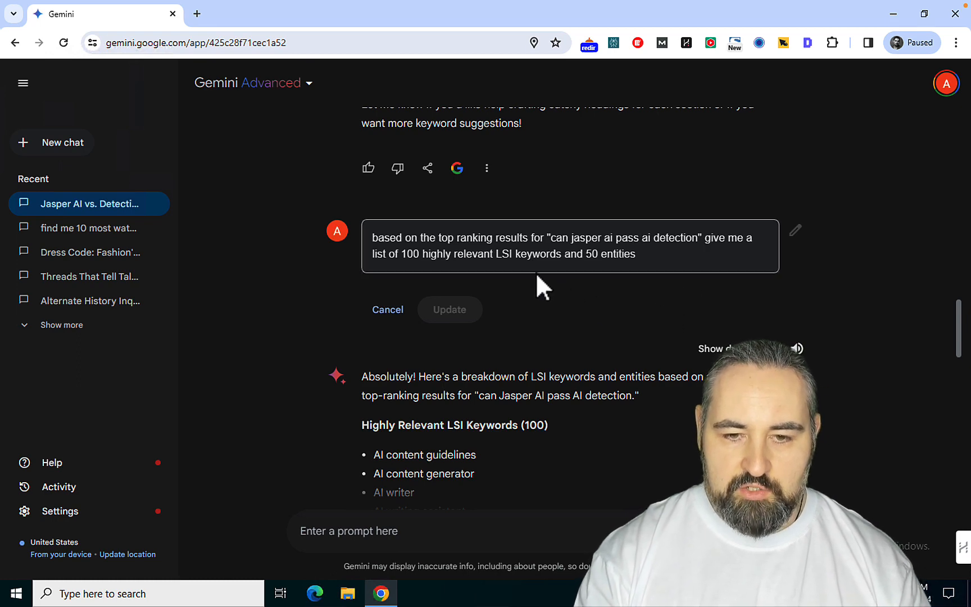
mouse_move(617, 360)
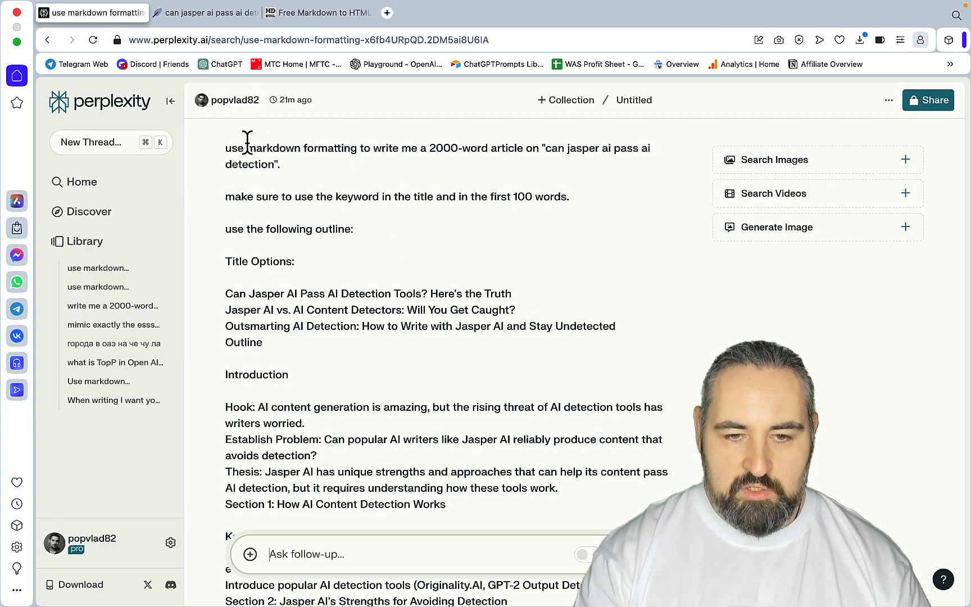
mouse_move(366, 260)
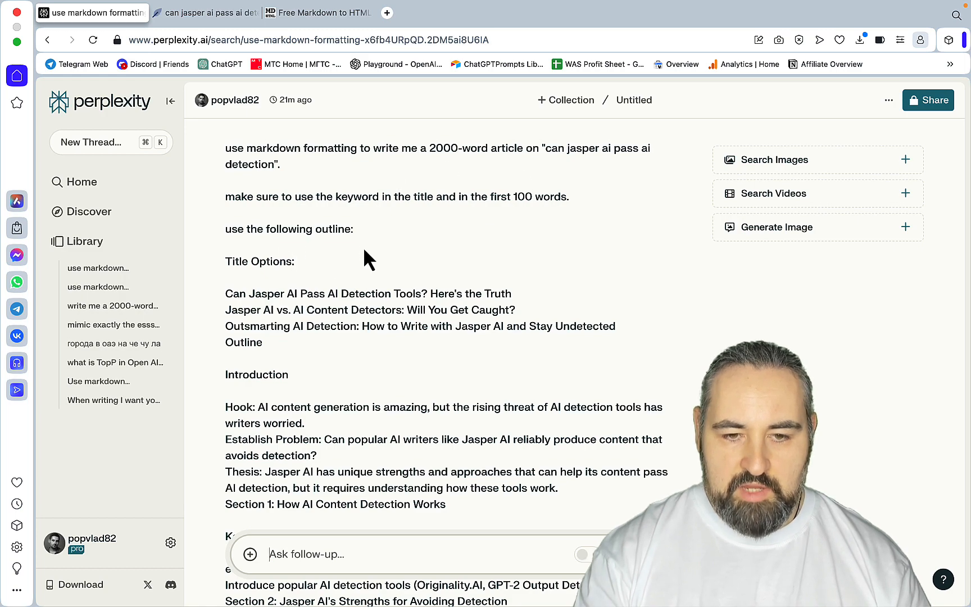
Scroll from the prompt through the generated Jasper article to Related, then switch to NeuronWriter.
scroll(down, 3)
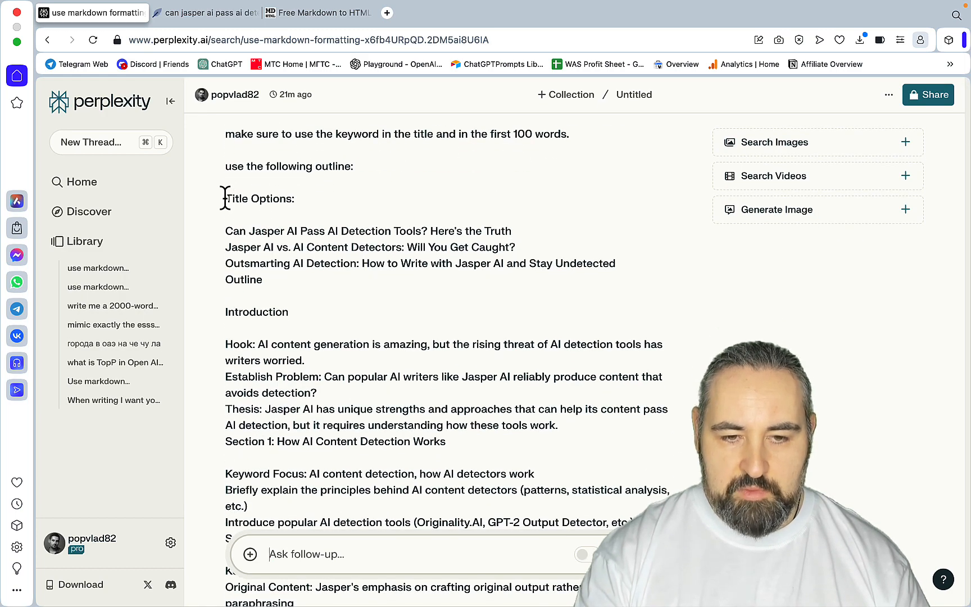
scroll(down, 3)
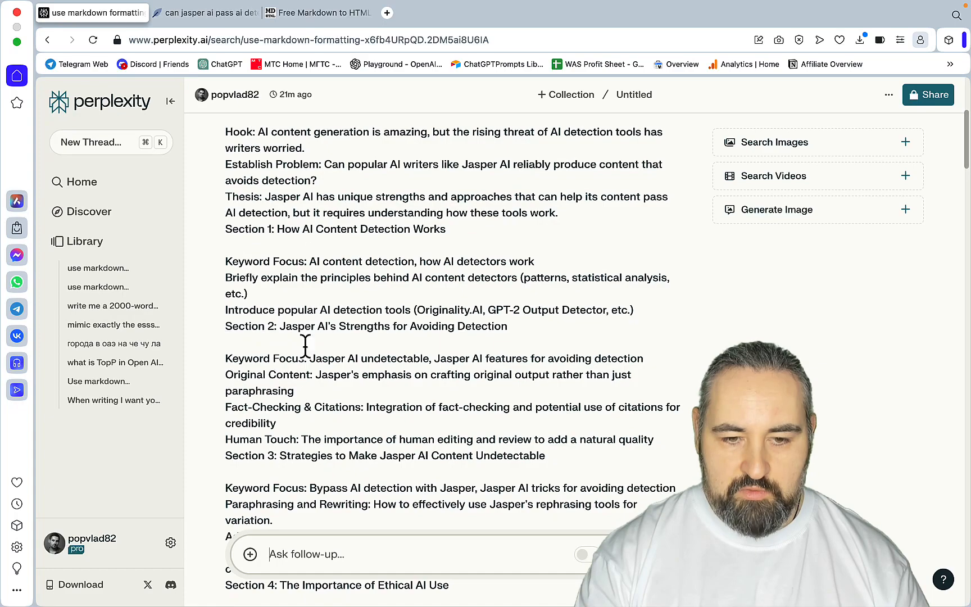
scroll(down, 3)
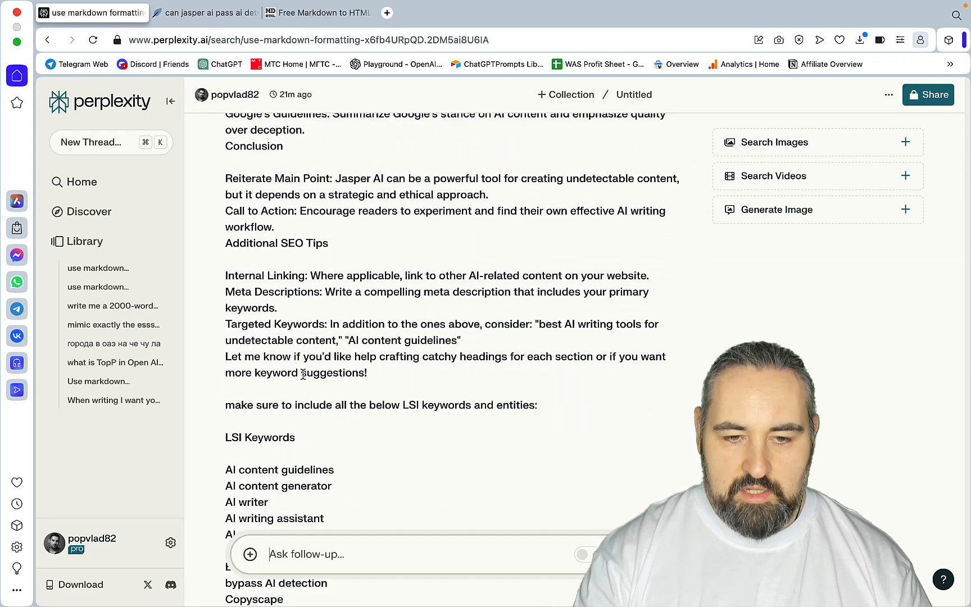
scroll(down, 3)
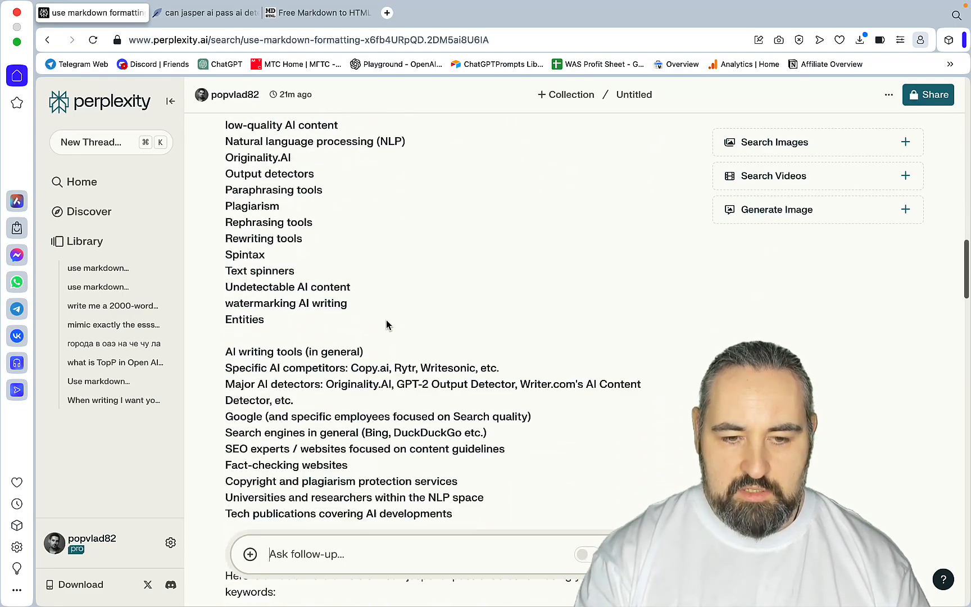
scroll(down, 3)
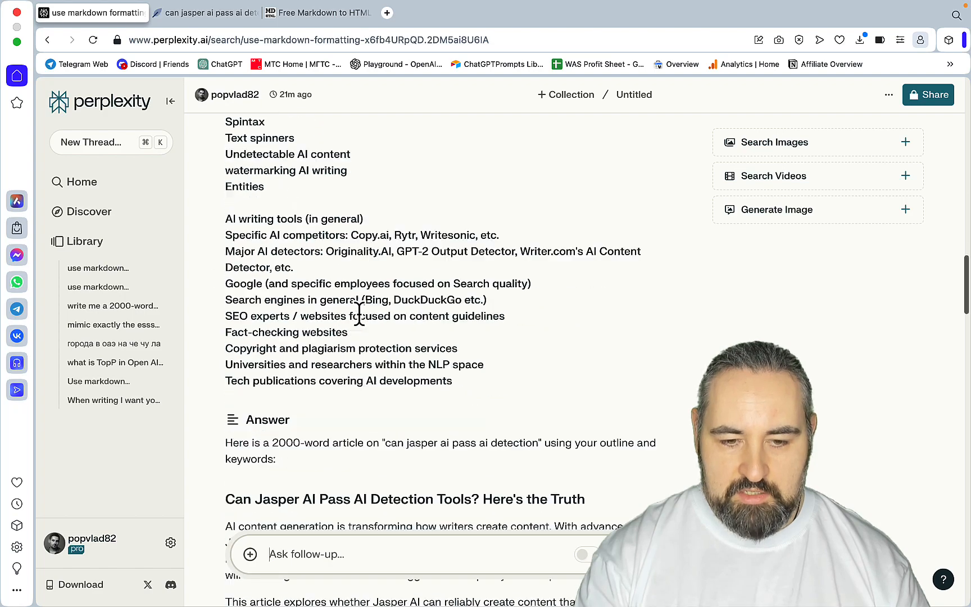
scroll(down, 3)
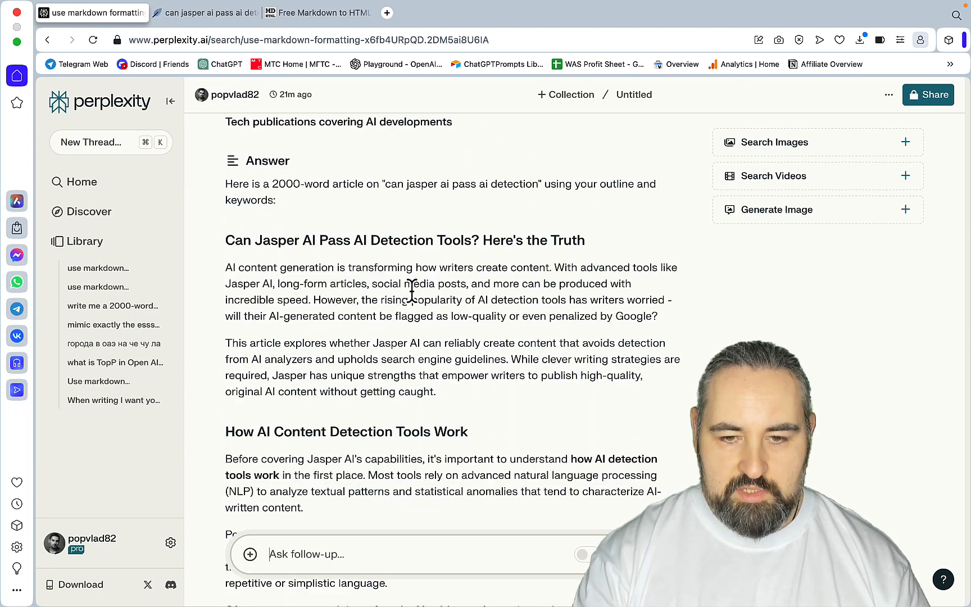
scroll(down, 3)
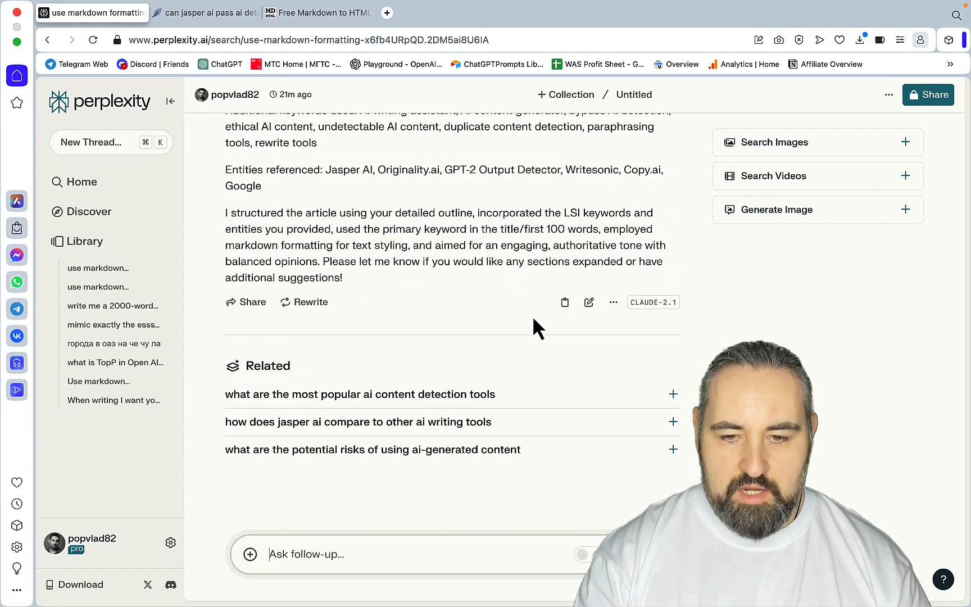
click(206, 13)
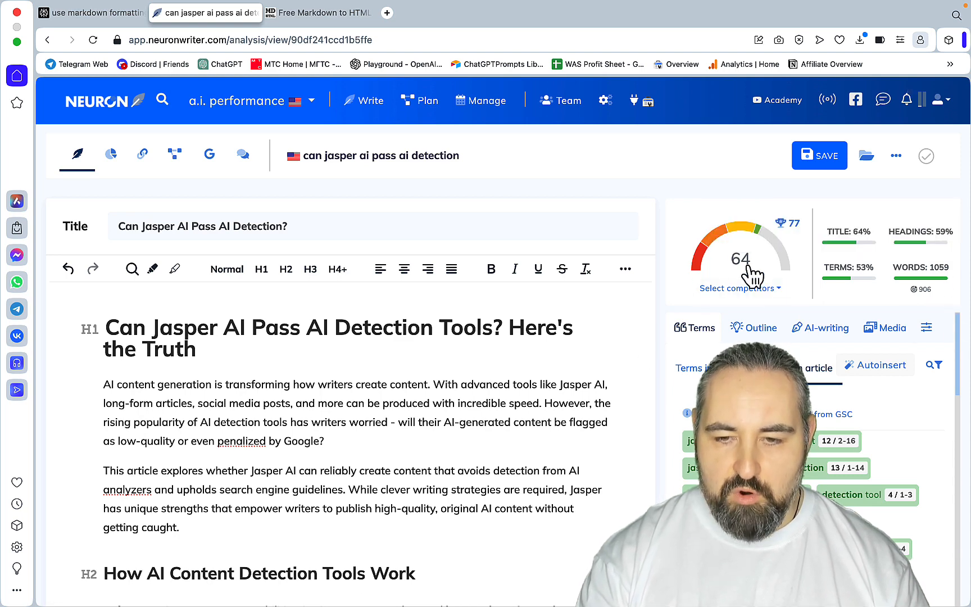
mouse_move(491, 426)
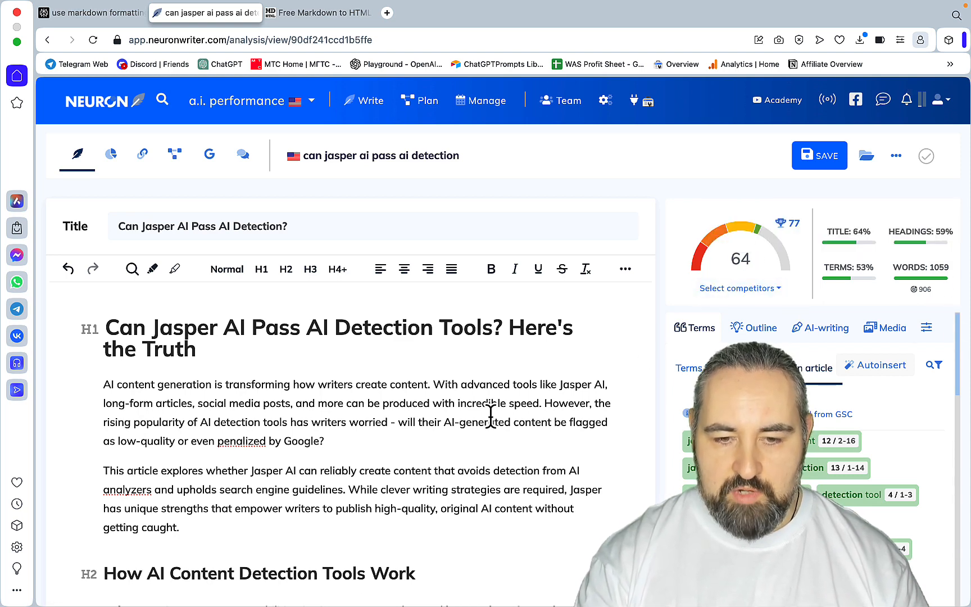
Scroll through the Jasper AI detection article in the NeuronWriter editor, check the 64 score, and return to Perplexity.
scroll(down, 3)
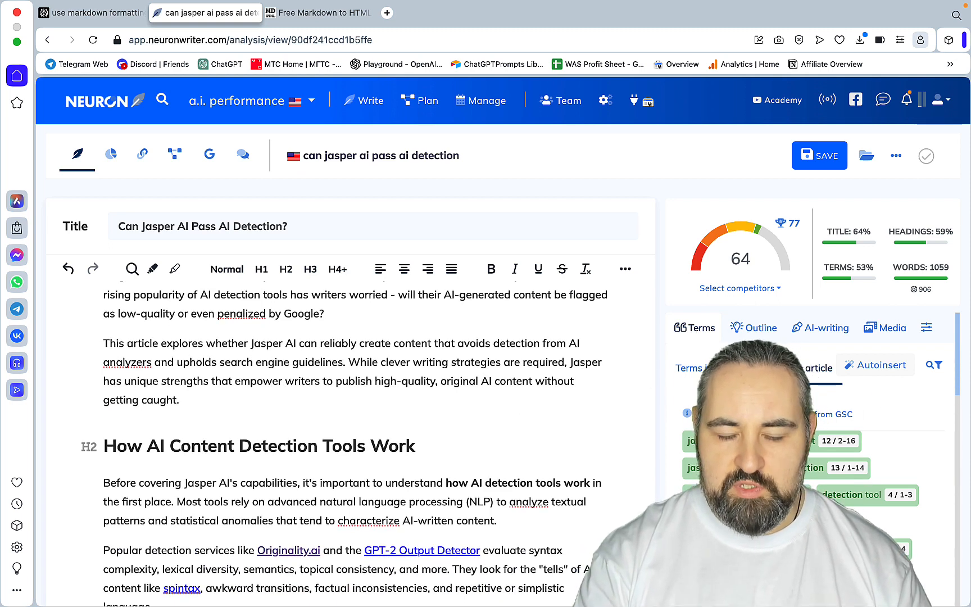
scroll(down, 3)
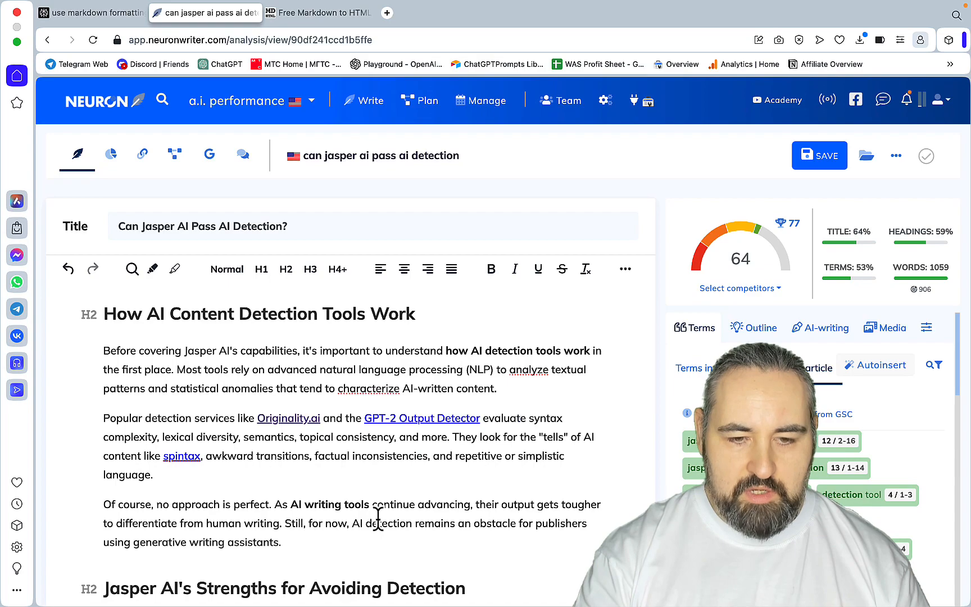
scroll(down, 3)
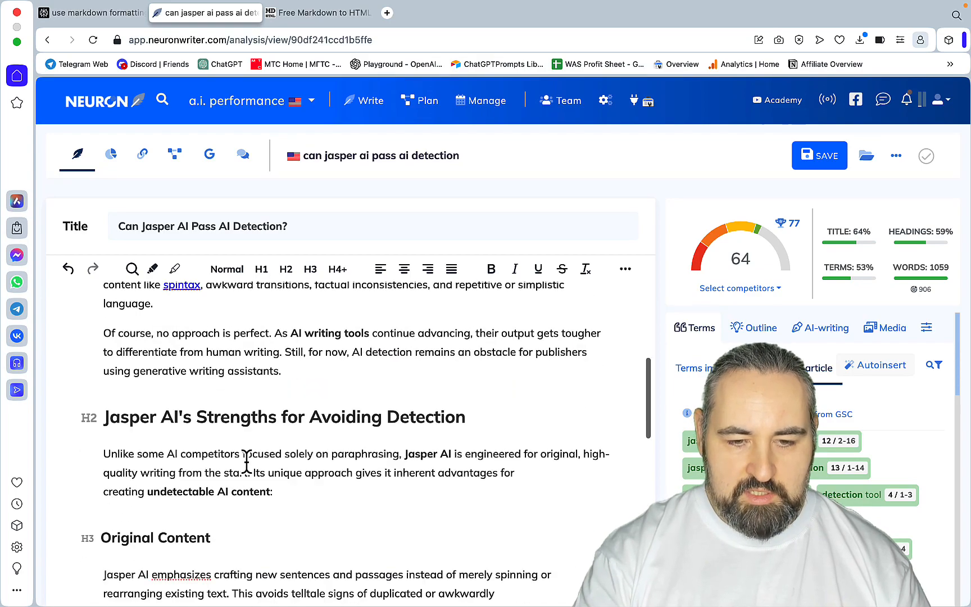
scroll(down, 3)
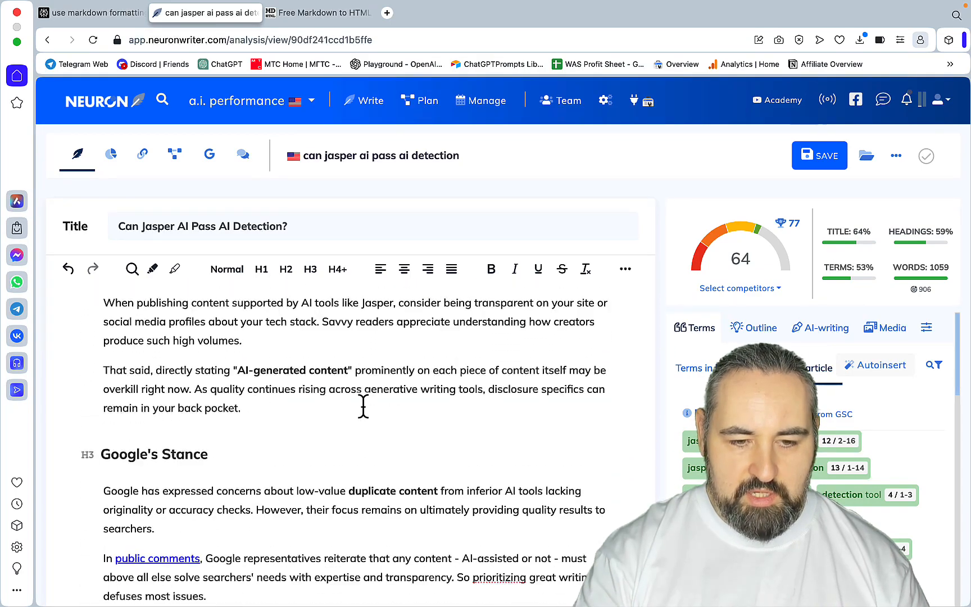
scroll(down, 3)
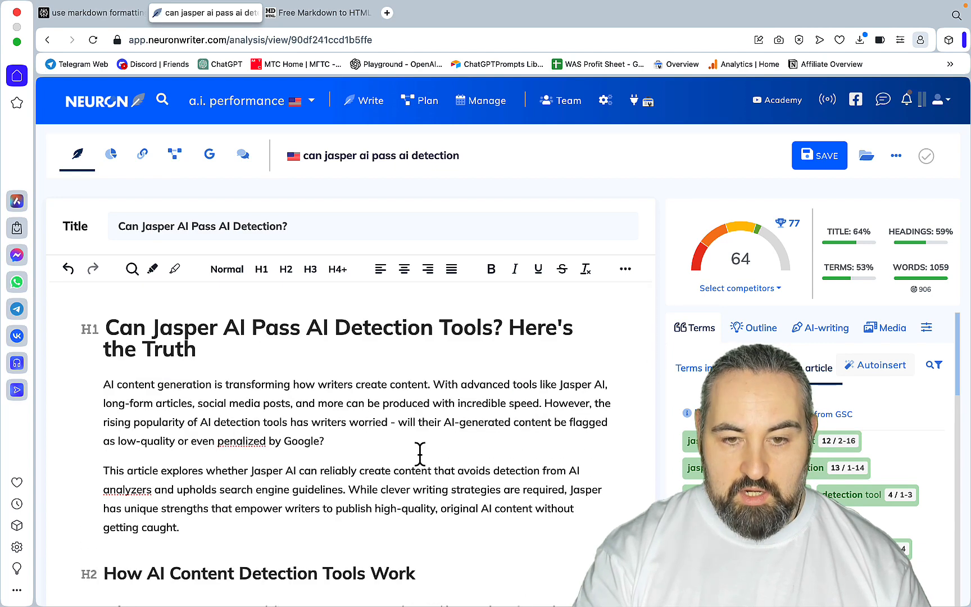
click(324, 442)
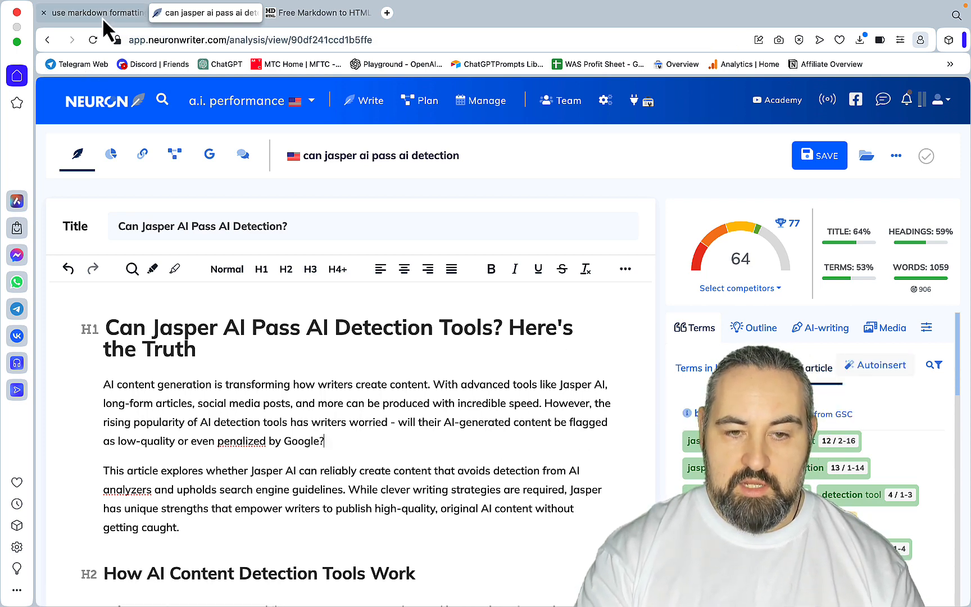
click(90, 12)
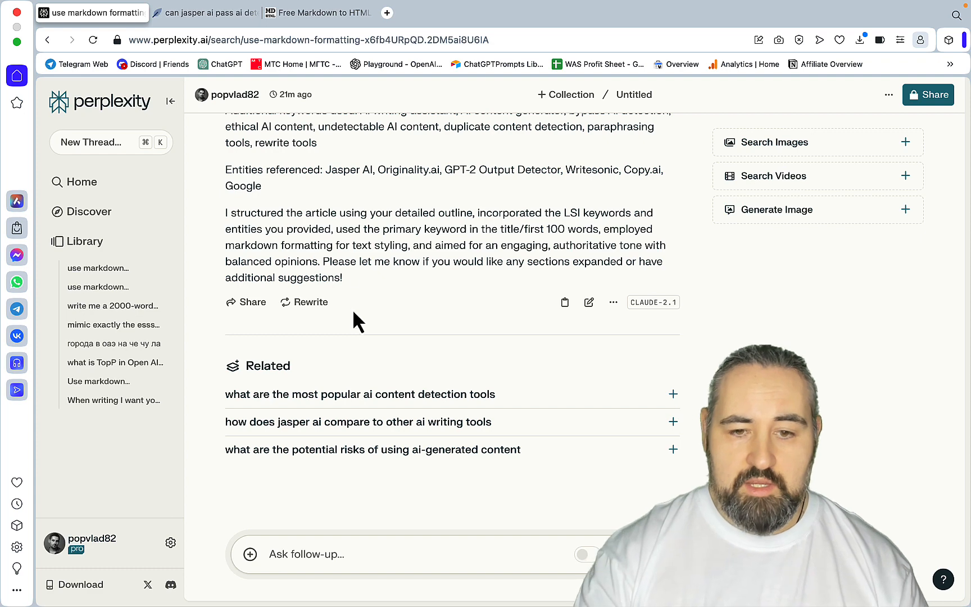
Switch to the W.A.S. Universe tab showing its community deals and discounts page.
click(206, 12)
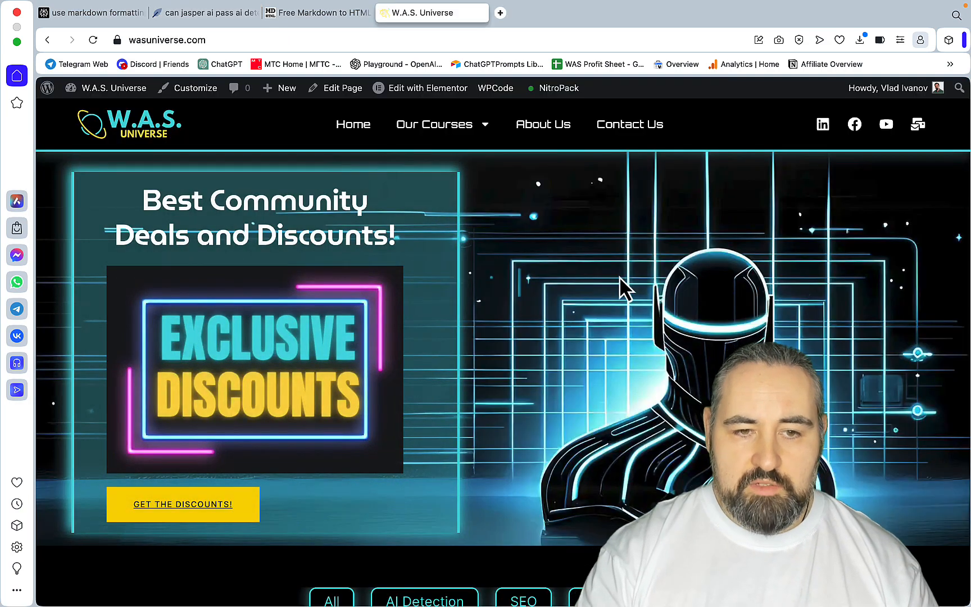
Scroll down to the tool cards: Niche Hunter, Detection Ninja, Outline Genius and Prompts Library.
scroll(down, 3)
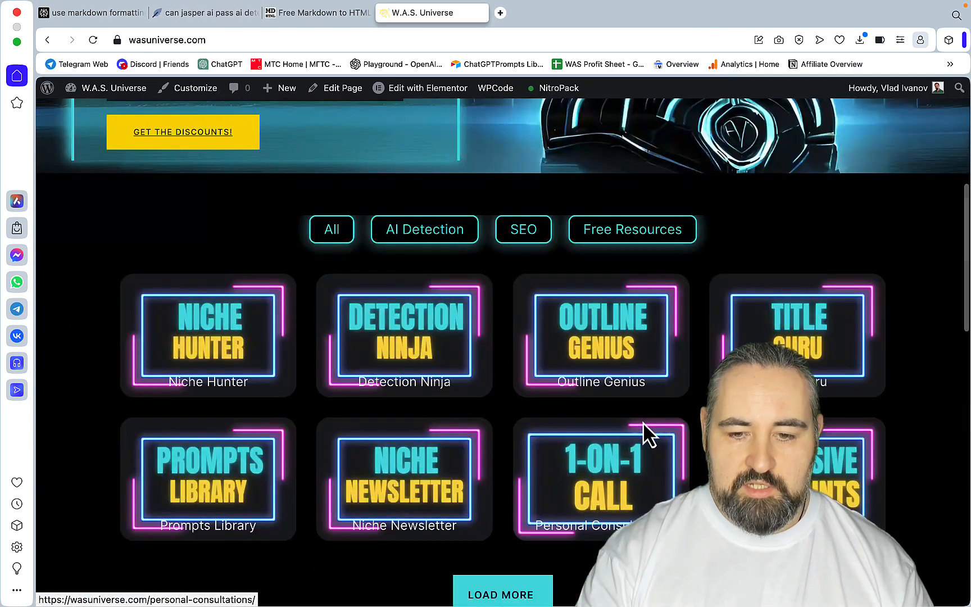